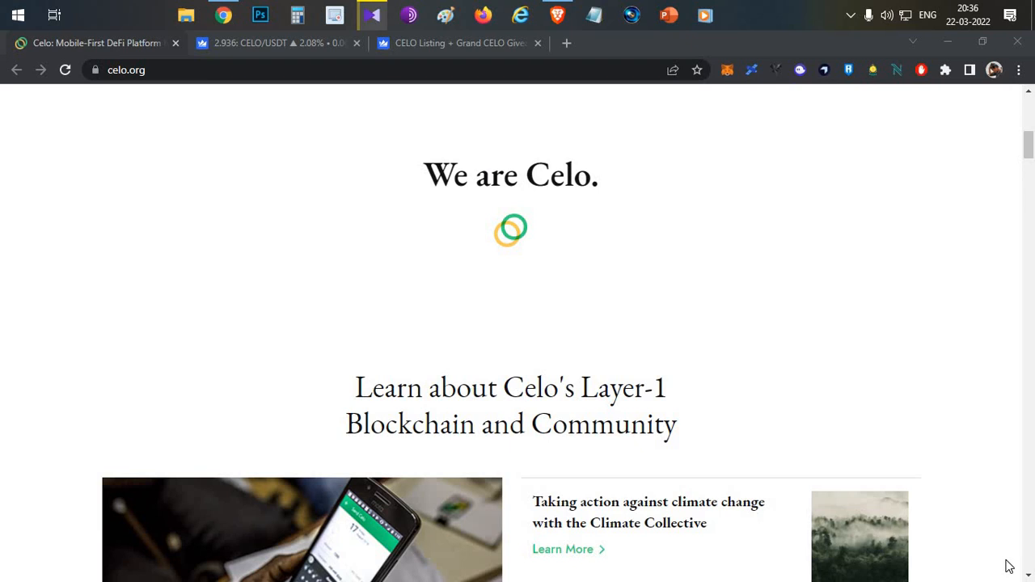
{"action": "mouse_move", "coordinate": [820, 359]}
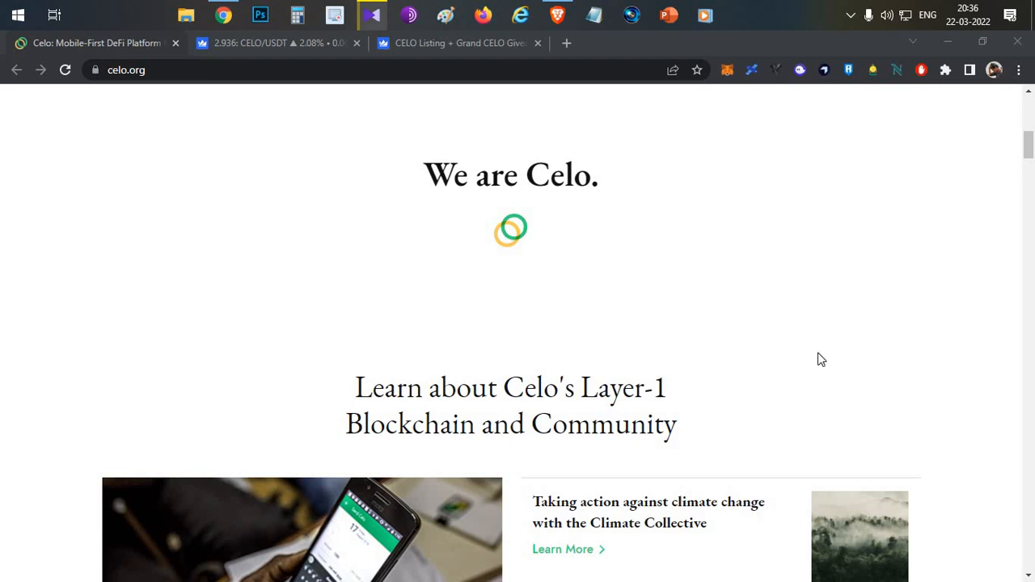
- Switch to the 'CELO Listing + Grand CELO Giveaway' WazirX blog post tab
{"action": "left_click", "coordinate": [459, 43]}
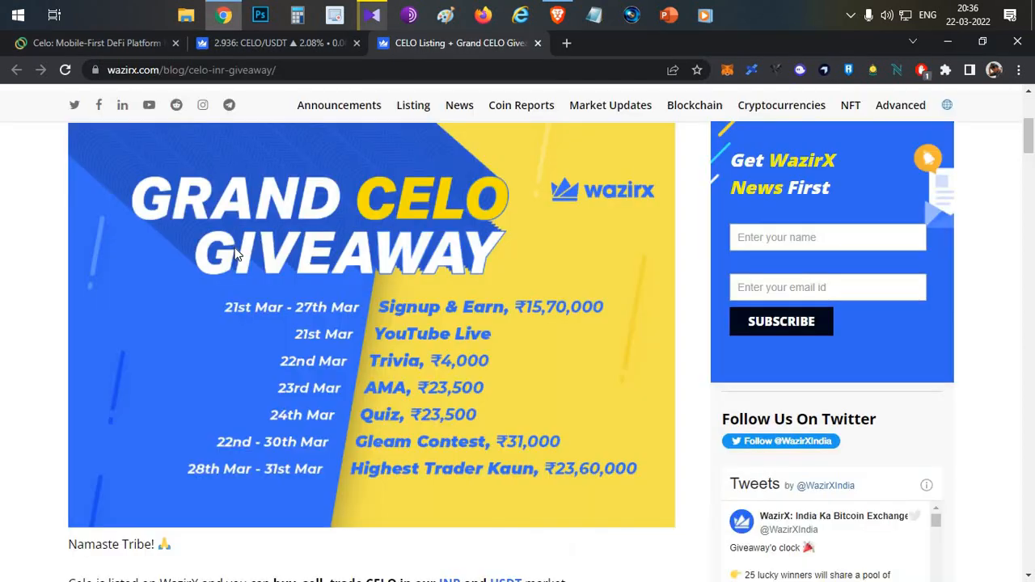
{"action": "mouse_move", "coordinate": [332, 307]}
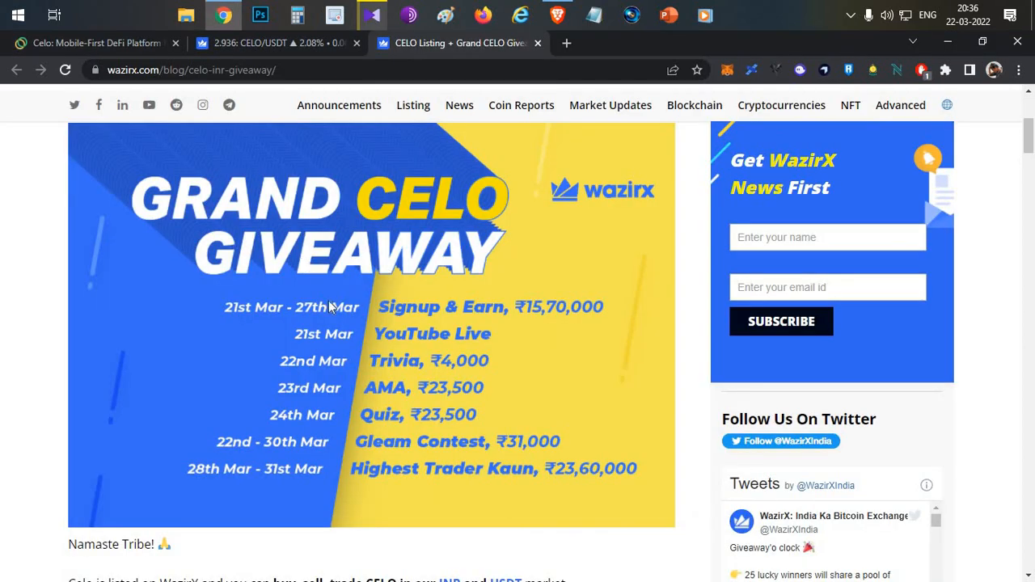
{"action": "mouse_move", "coordinate": [241, 336]}
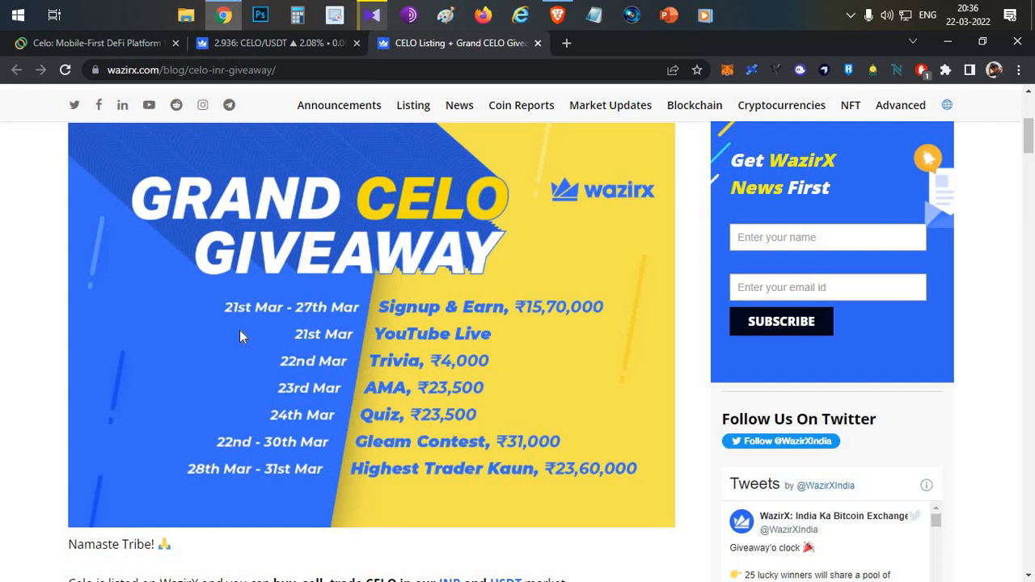
{"action": "mouse_move", "coordinate": [34, 355]}
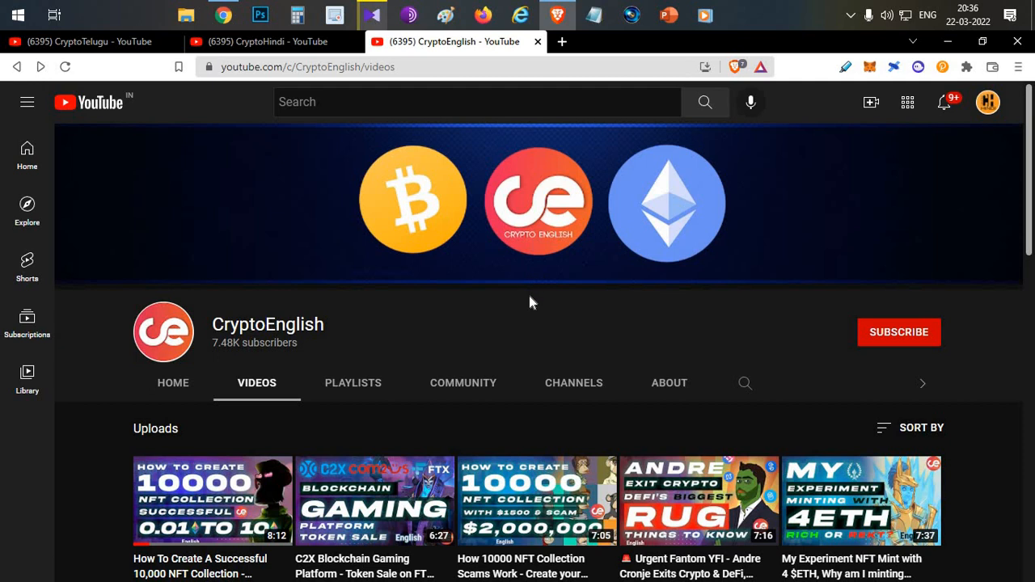
{"action": "mouse_move", "coordinate": [570, 323]}
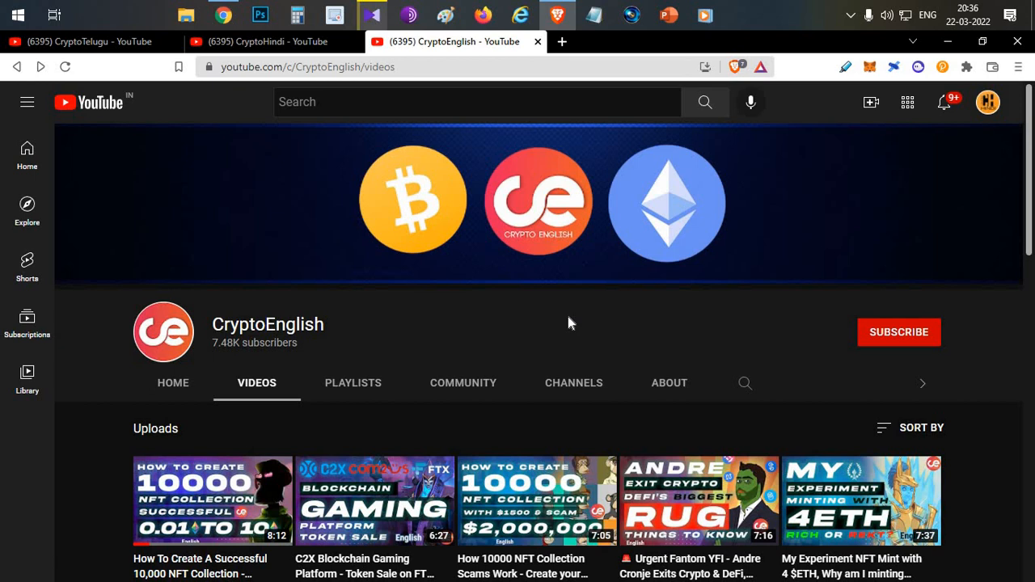
- Scroll down and back up through the CryptoEnglish channel's uploaded videos
{"action": "scroll", "scroll_direction": "down", "scroll_amount": 3}
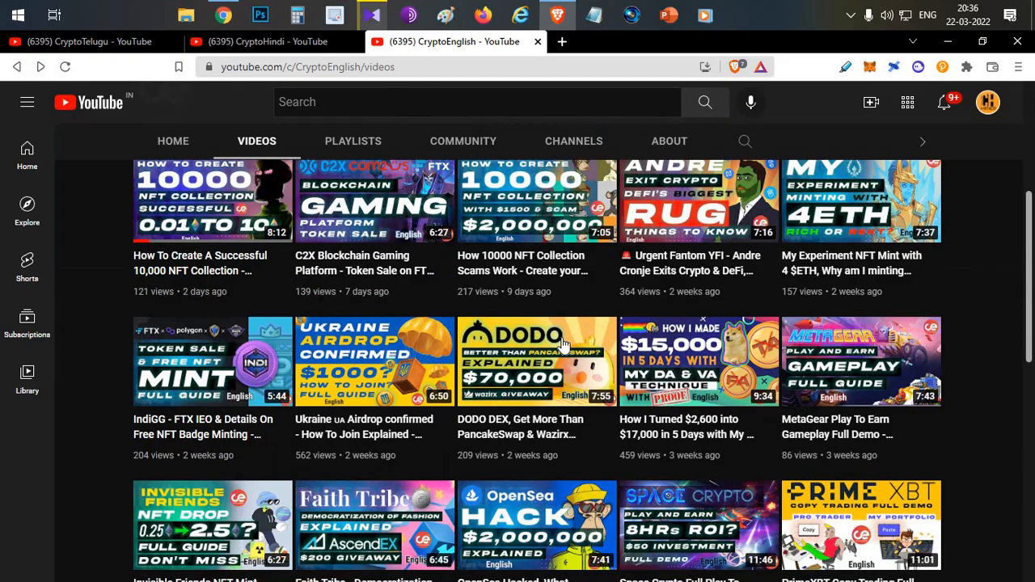
{"action": "scroll", "scroll_direction": "up", "scroll_amount": 3}
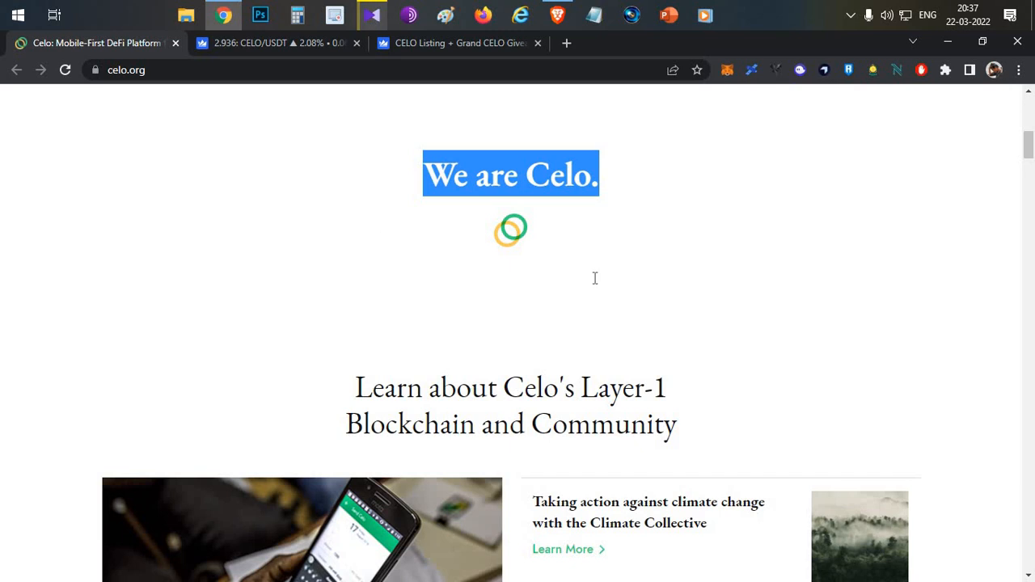
- Scroll to the celo.org Layer-1 introduction and clear the heading text selection
{"action": "scroll", "scroll_direction": "down", "scroll_amount": 3}
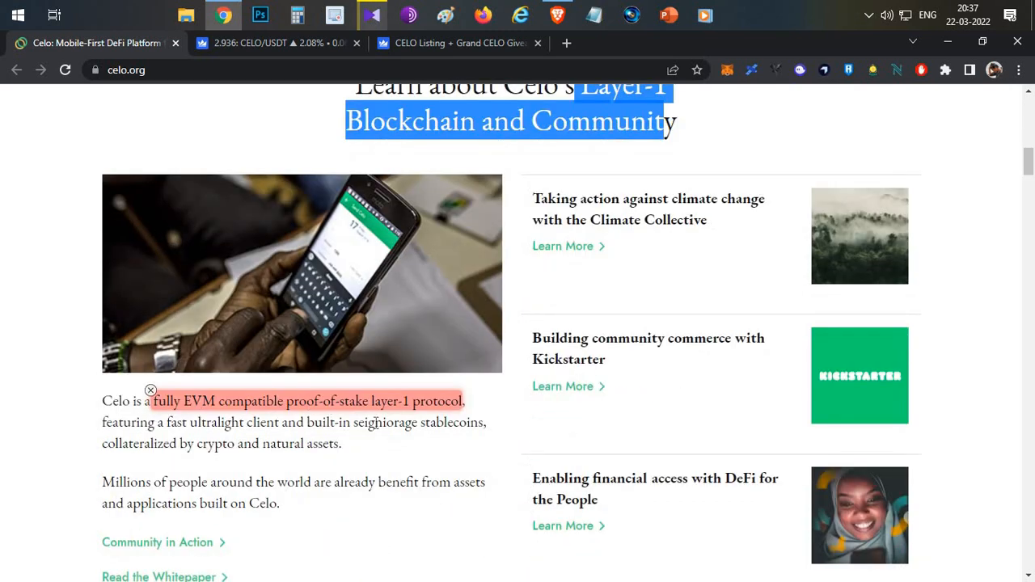
{"action": "left_click", "coordinate": [396, 449]}
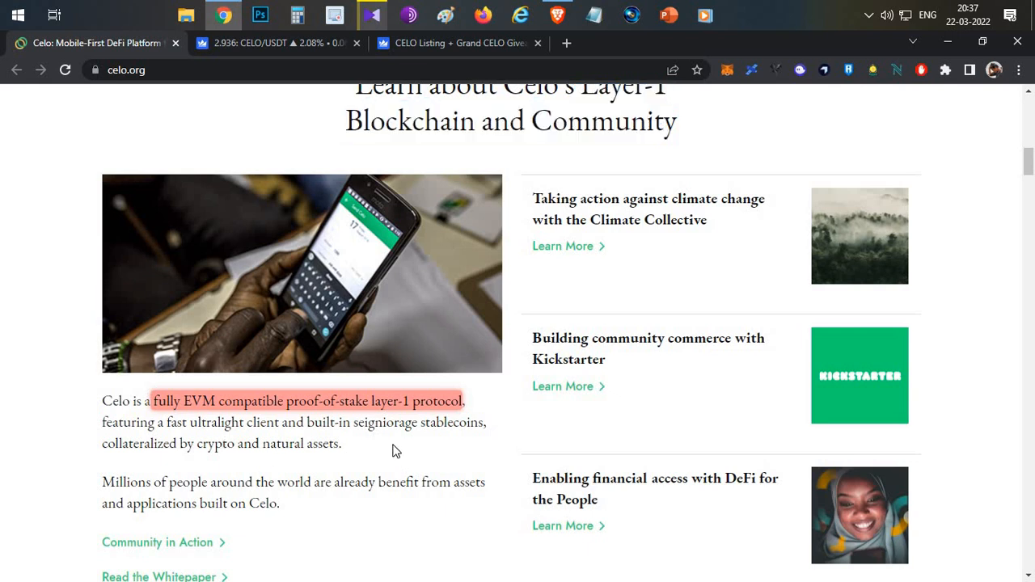
{"action": "mouse_move", "coordinate": [391, 446]}
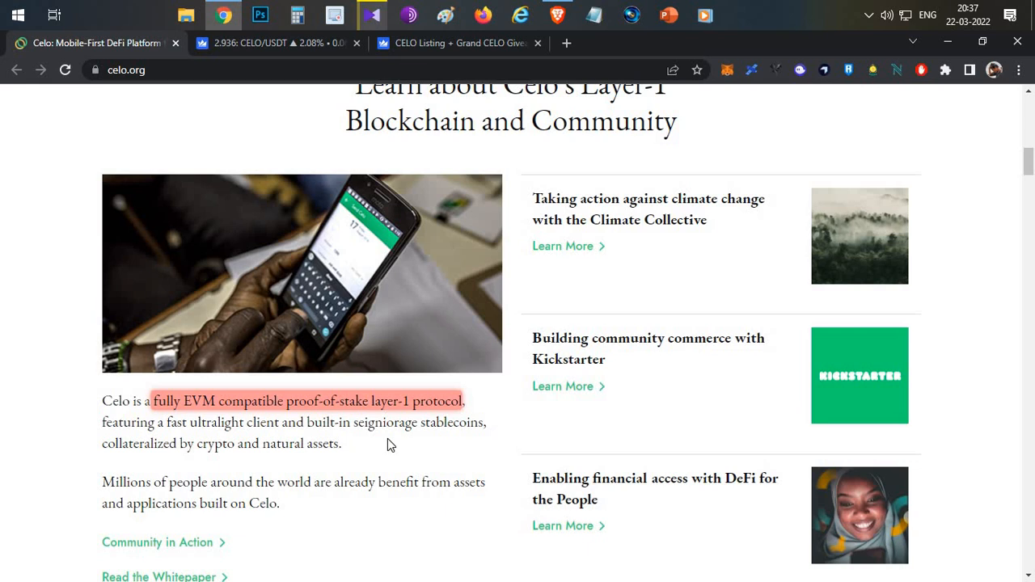
- Scroll past the Brazil cREAL story to the stablecoin, EVM and proof-of-stake features
{"action": "scroll", "scroll_direction": "down", "scroll_amount": 3}
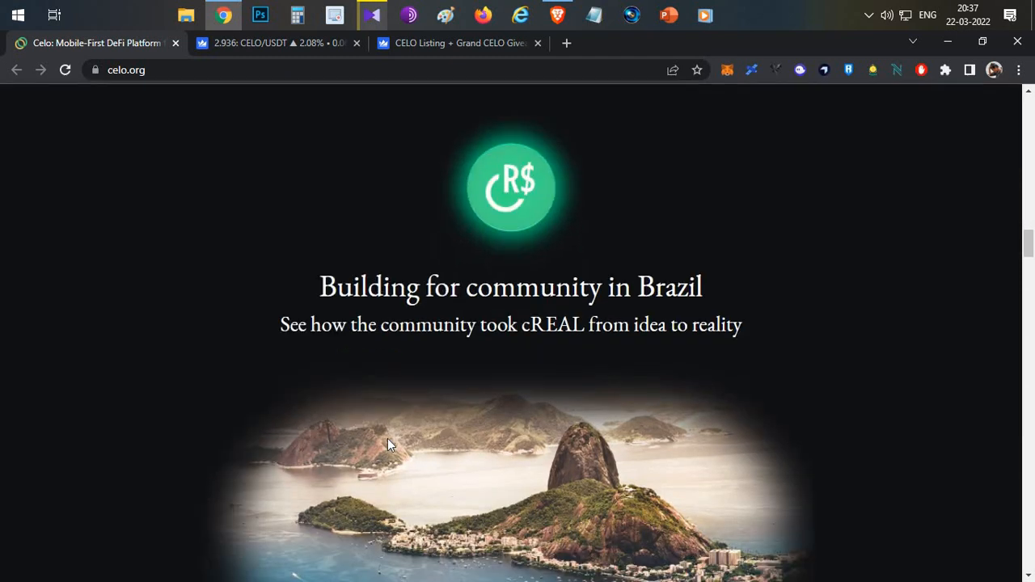
{"action": "scroll", "scroll_direction": "down", "scroll_amount": 3}
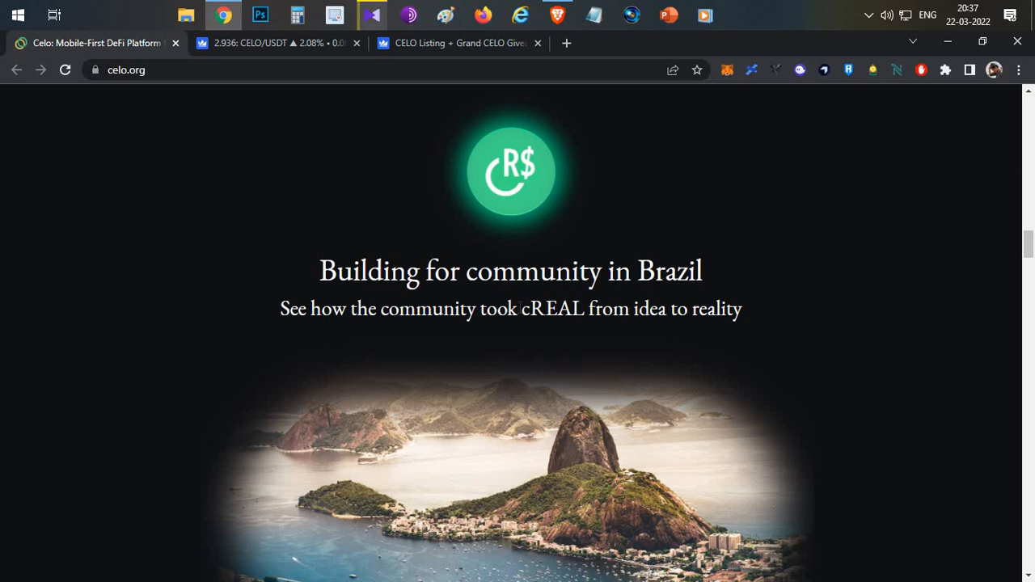
{"action": "scroll", "scroll_direction": "down", "scroll_amount": 3}
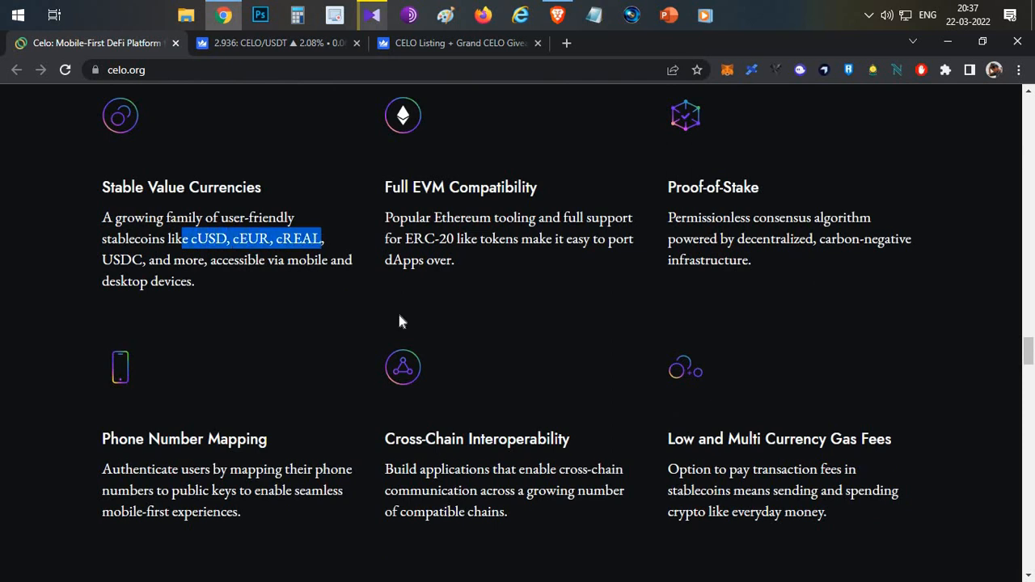
{"action": "mouse_move", "coordinate": [485, 364]}
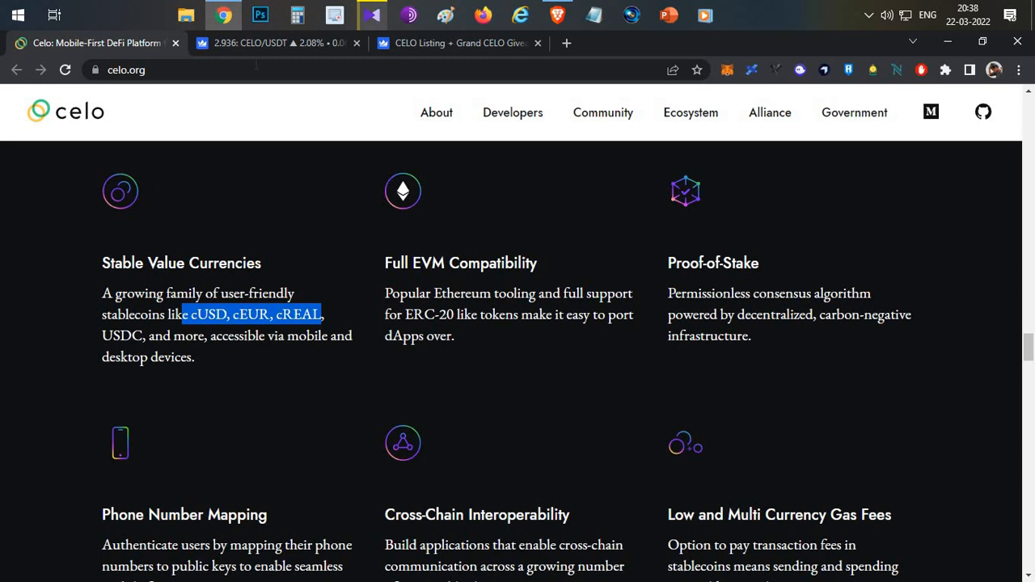
{"action": "left_click", "coordinate": [279, 43]}
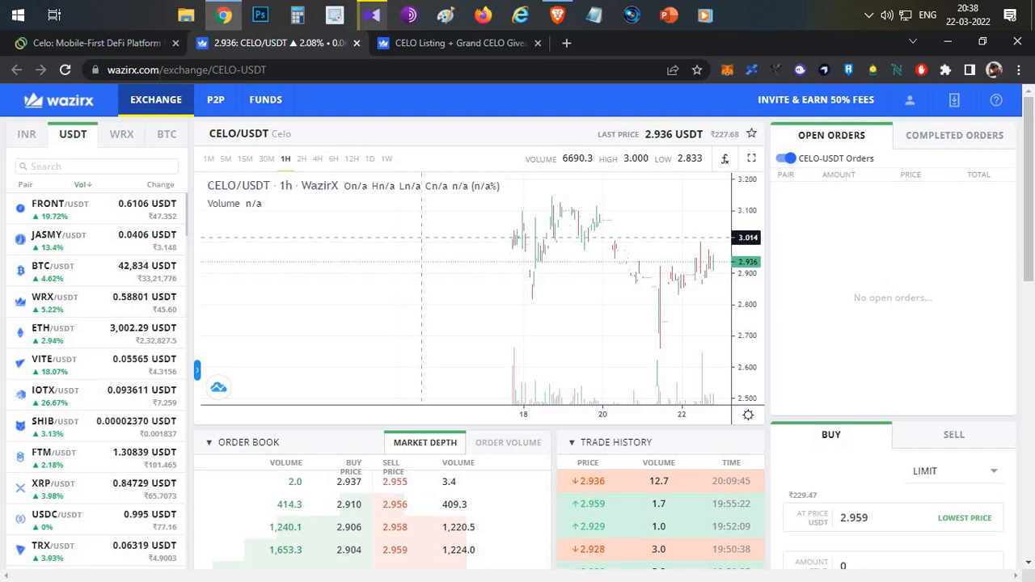
{"action": "left_click", "coordinate": [93, 43]}
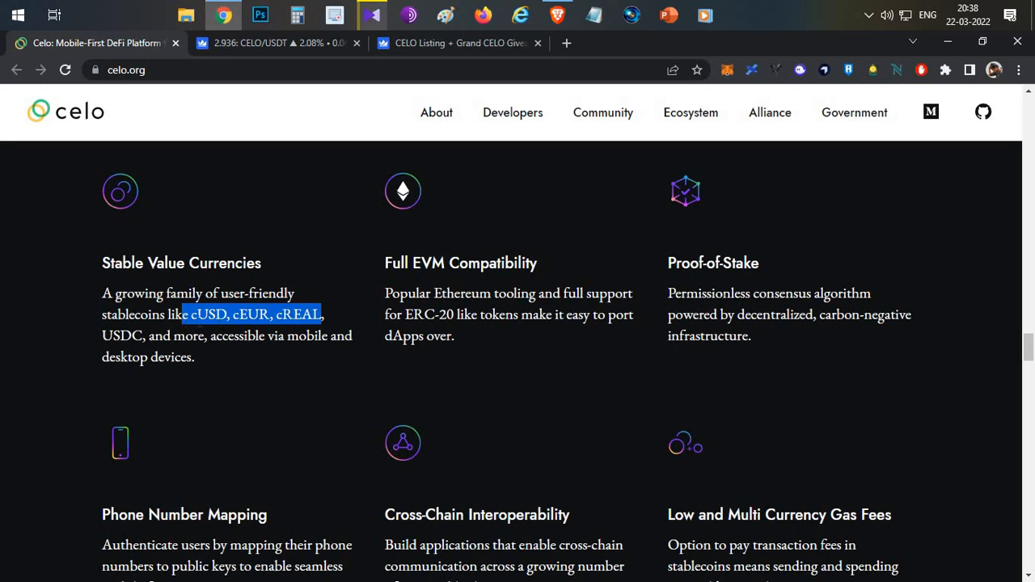
{"action": "mouse_move", "coordinate": [397, 386]}
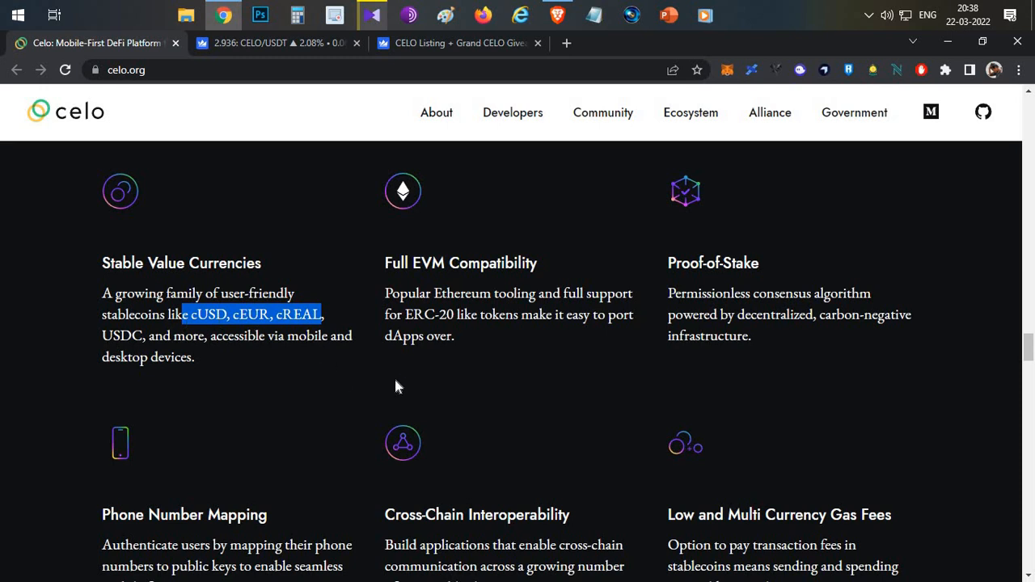
- Revisit the $0.001 average gas fee stat and the Proof-of-Stake feature on celo.org
{"action": "scroll", "scroll_direction": "up", "scroll_amount": 3}
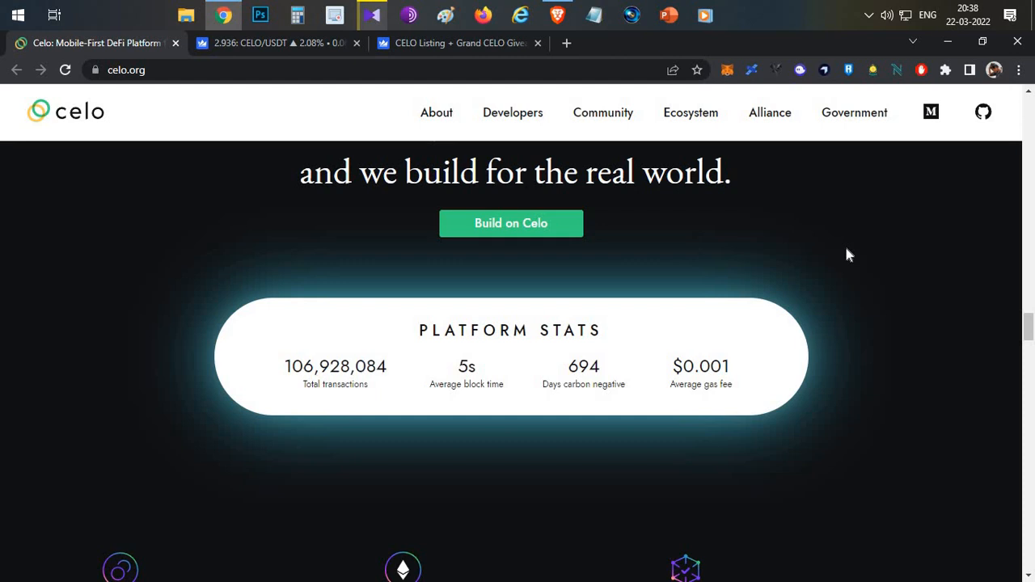
{"action": "mouse_move", "coordinate": [456, 272]}
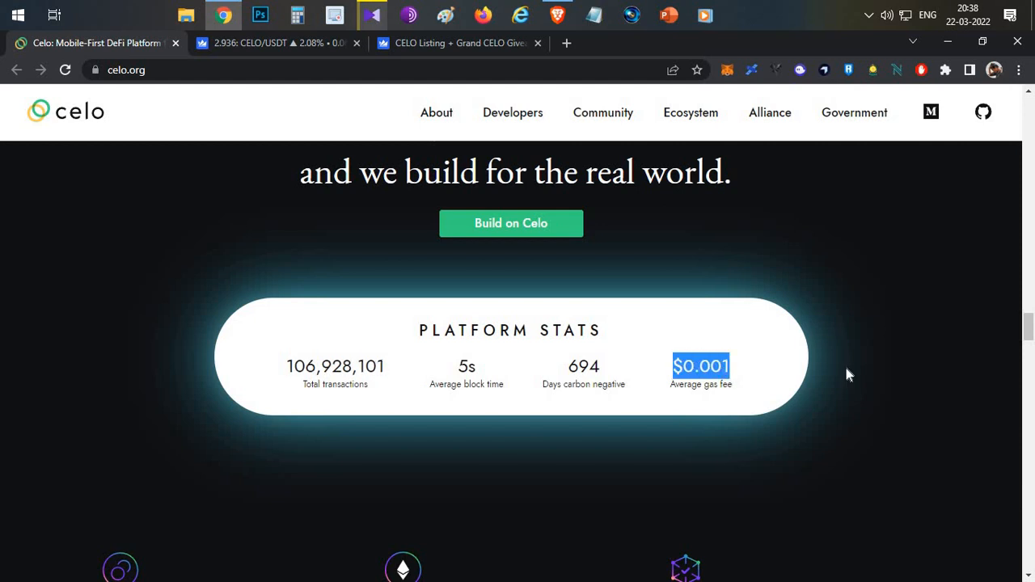
{"action": "mouse_move", "coordinate": [860, 356]}
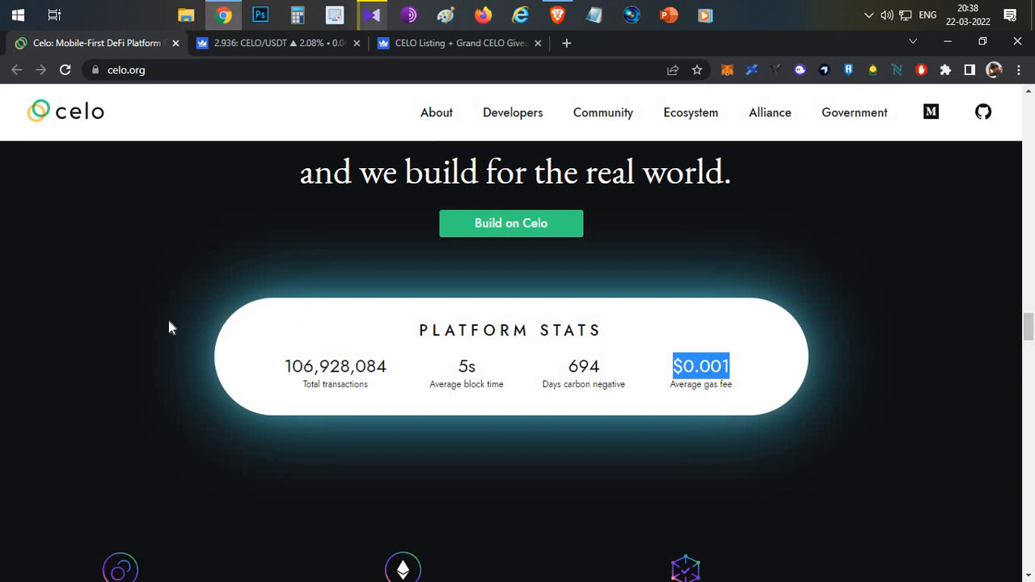
{"action": "scroll", "scroll_direction": "down", "scroll_amount": 3}
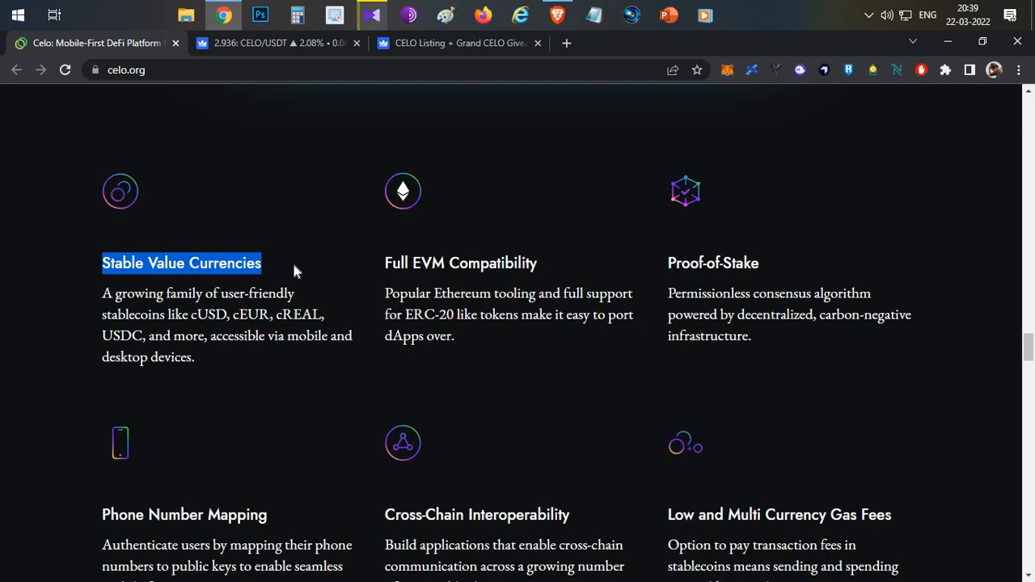
{"action": "mouse_move", "coordinate": [517, 281]}
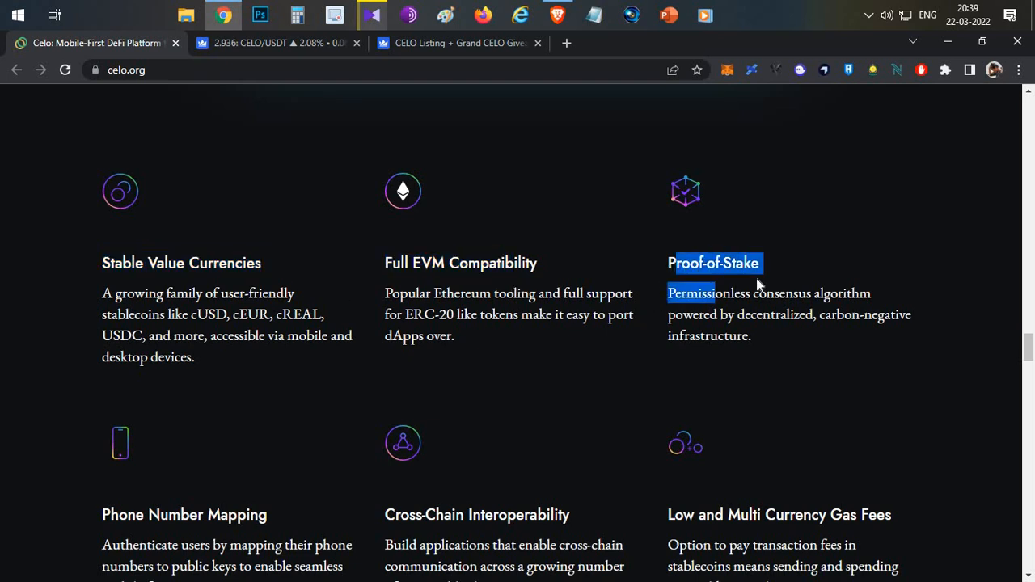
{"action": "scroll", "scroll_direction": "up", "scroll_amount": 3}
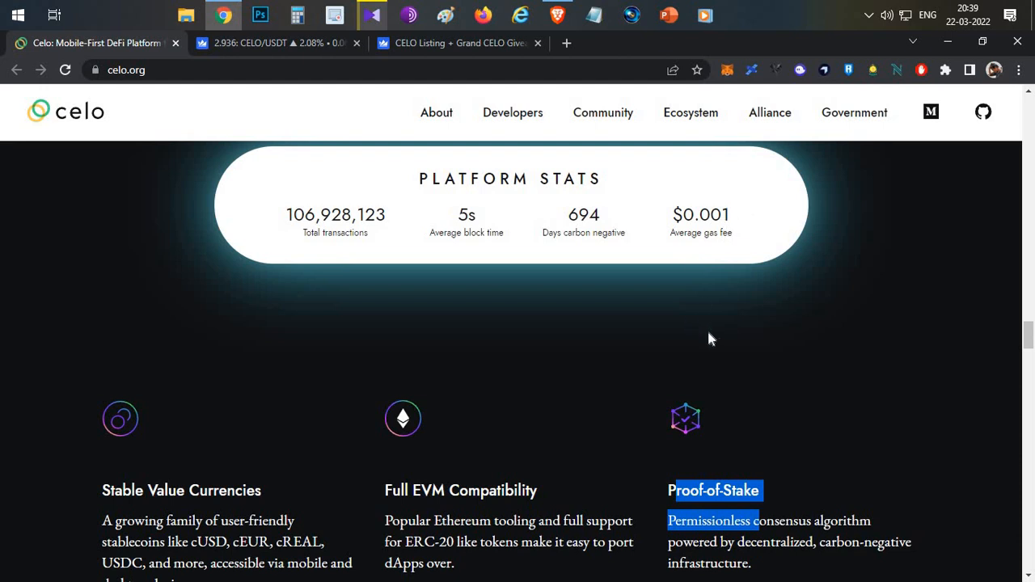
{"action": "scroll", "scroll_direction": "down", "scroll_amount": 3}
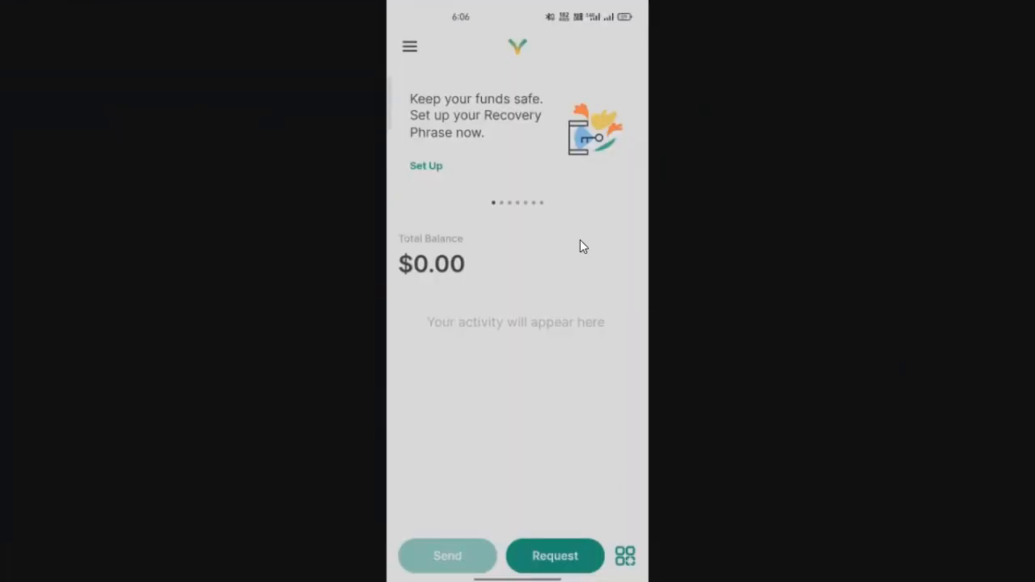
- Open Valora's side menu listing Home, CELO, Dapps, Recovery Phrase and Settings
{"action": "left_click", "coordinate": [409, 46]}
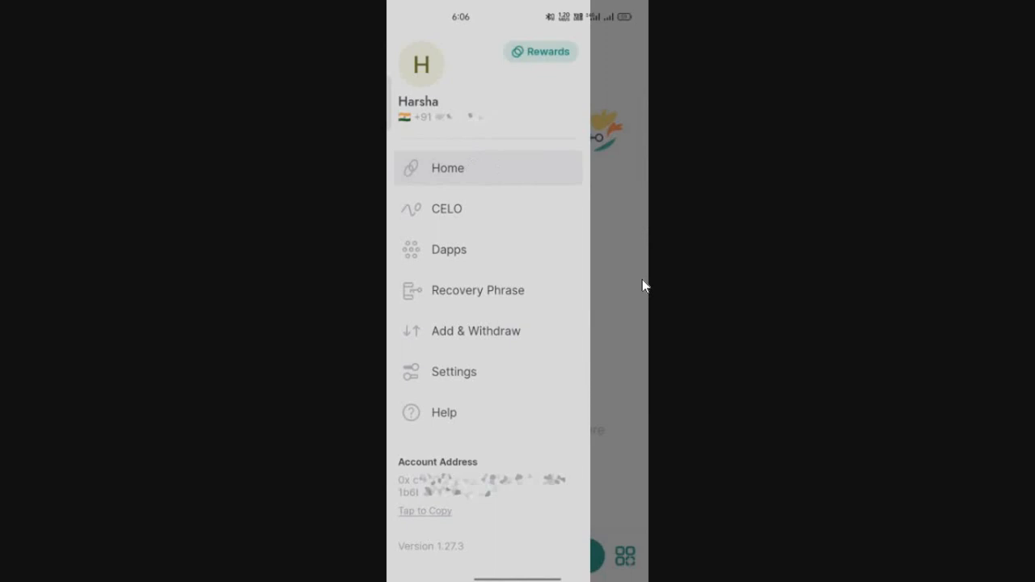
{"action": "mouse_move", "coordinate": [411, 466]}
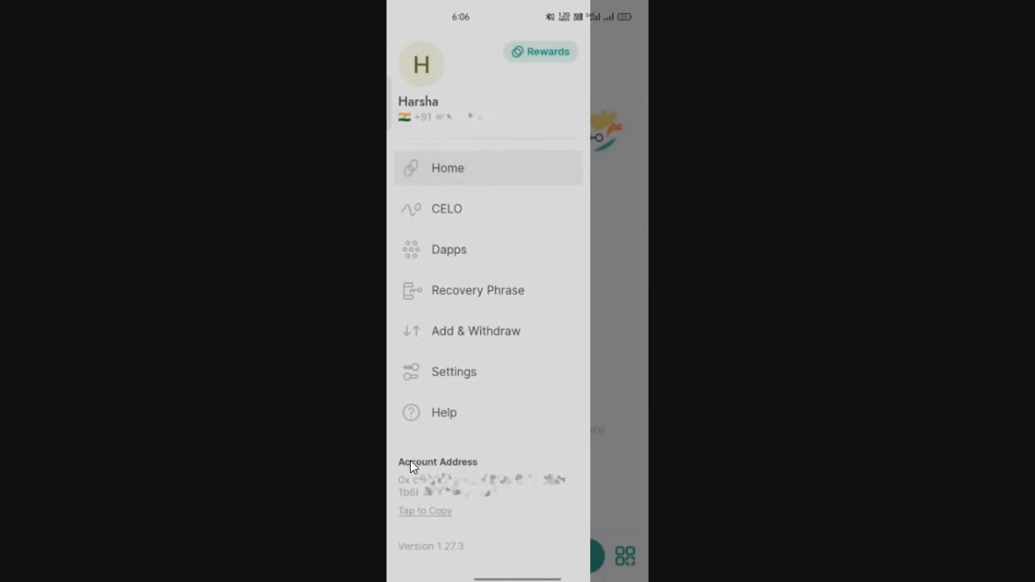
{"action": "mouse_move", "coordinate": [534, 491]}
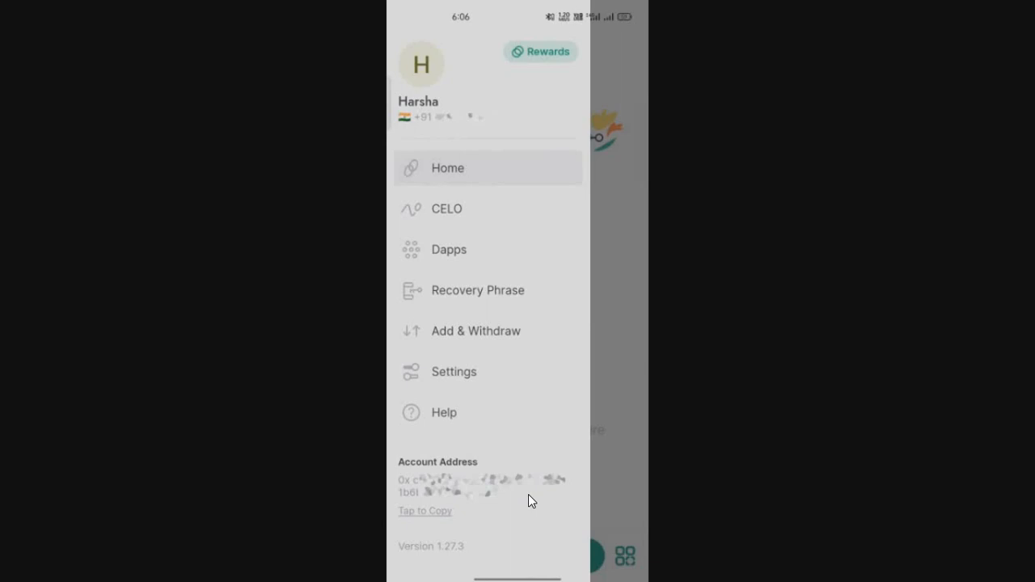
{"action": "mouse_move", "coordinate": [532, 404]}
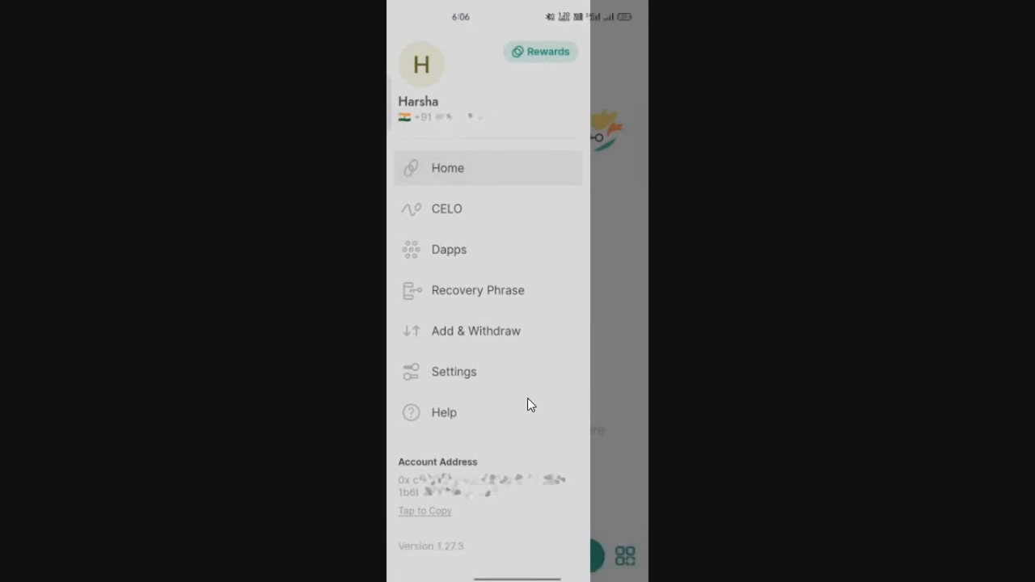
{"action": "mouse_move", "coordinate": [421, 117]}
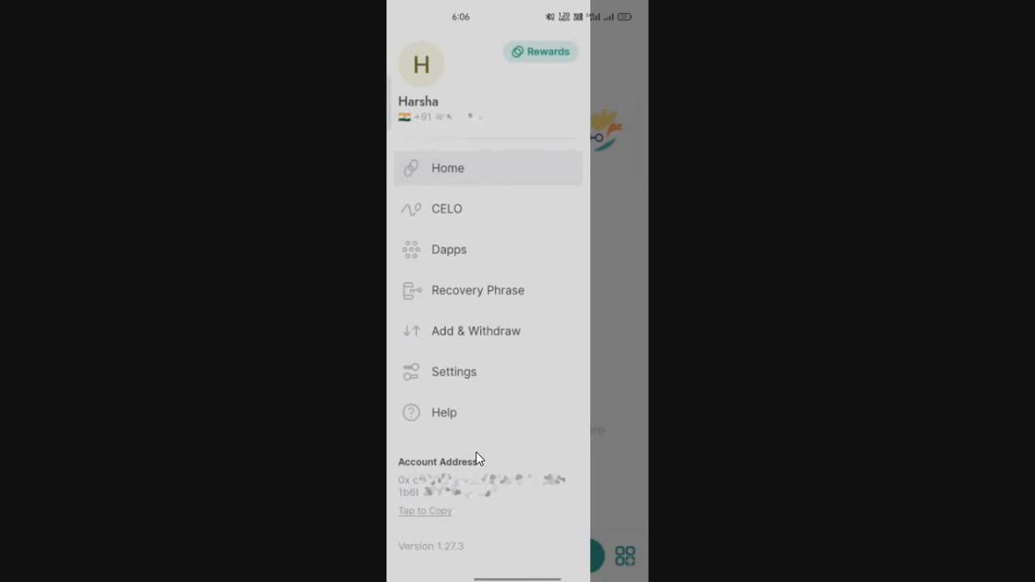
{"action": "mouse_move", "coordinate": [513, 497]}
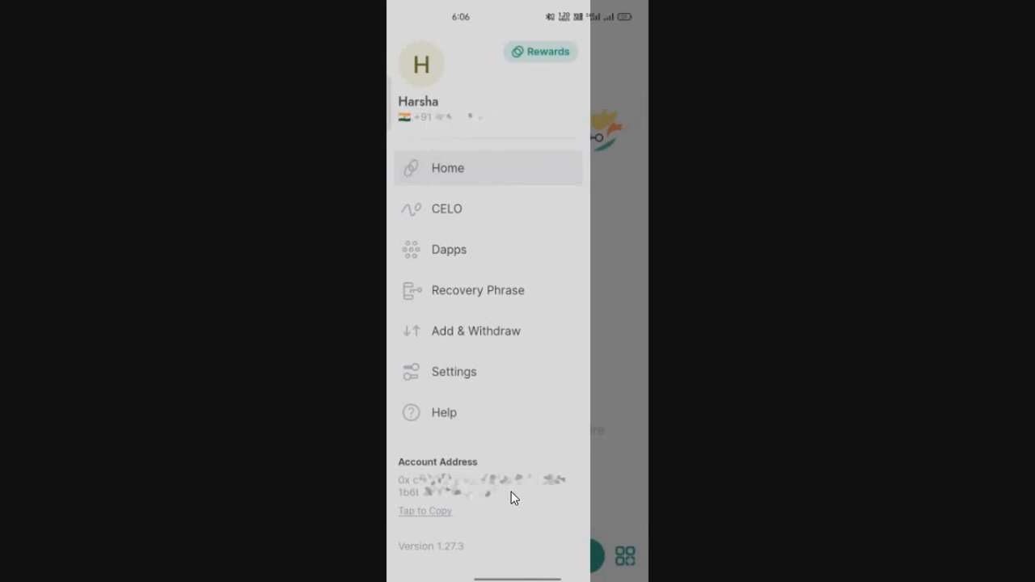
{"action": "mouse_move", "coordinate": [522, 427]}
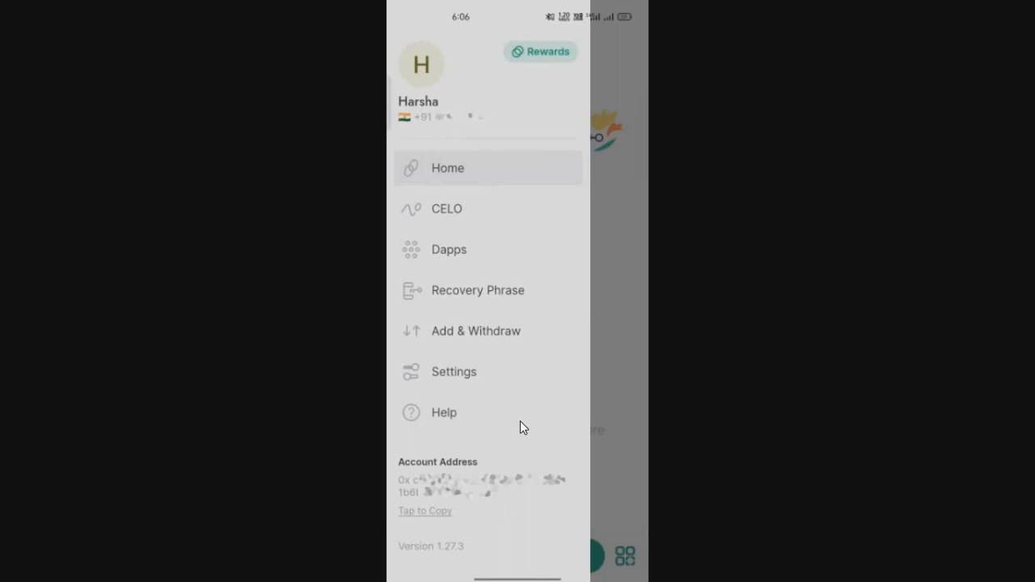
{"action": "mouse_move", "coordinate": [498, 128]}
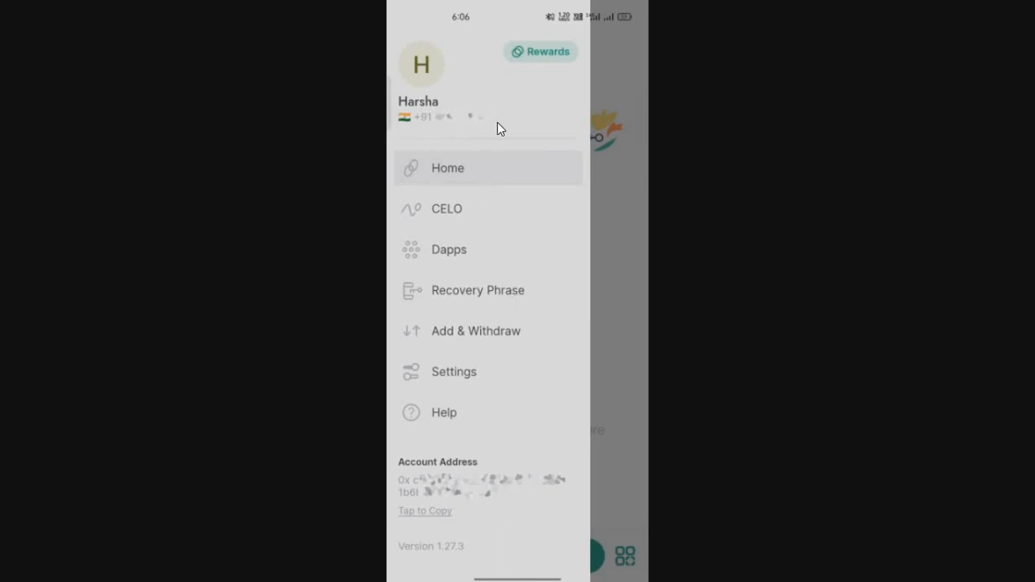
{"action": "mouse_move", "coordinate": [500, 131]}
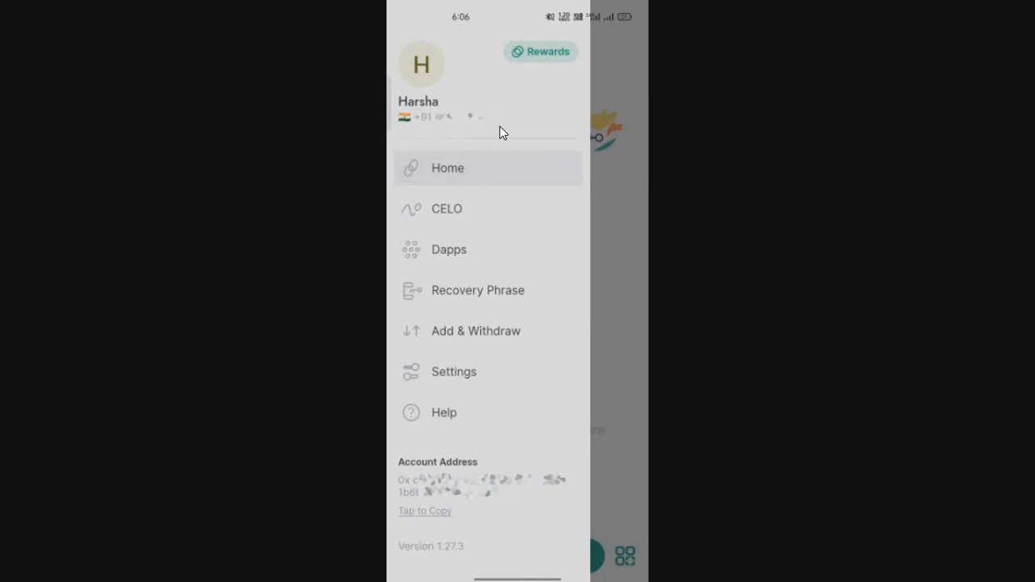
{"action": "mouse_move", "coordinate": [960, 298]}
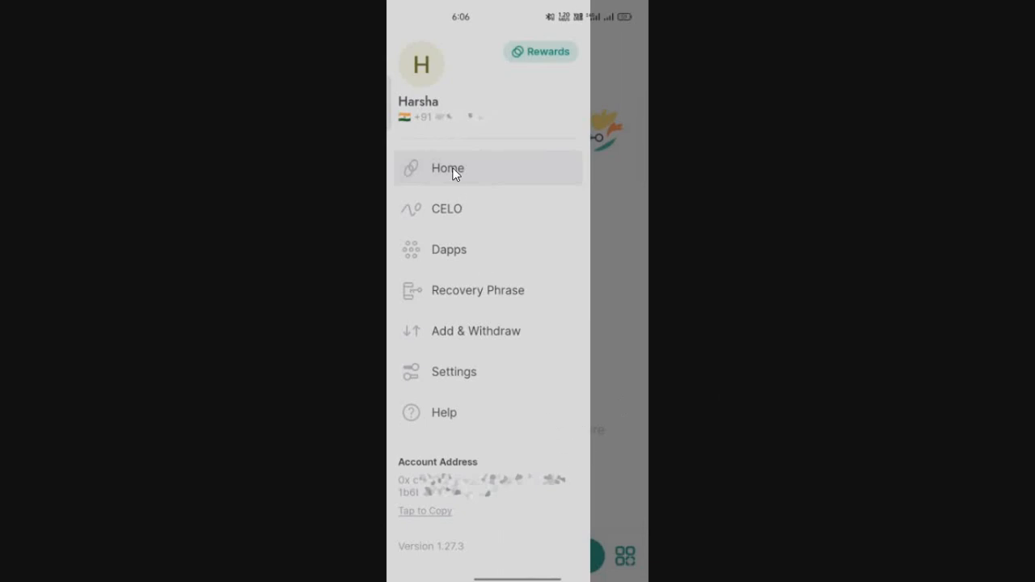
{"action": "mouse_move", "coordinate": [768, 297]}
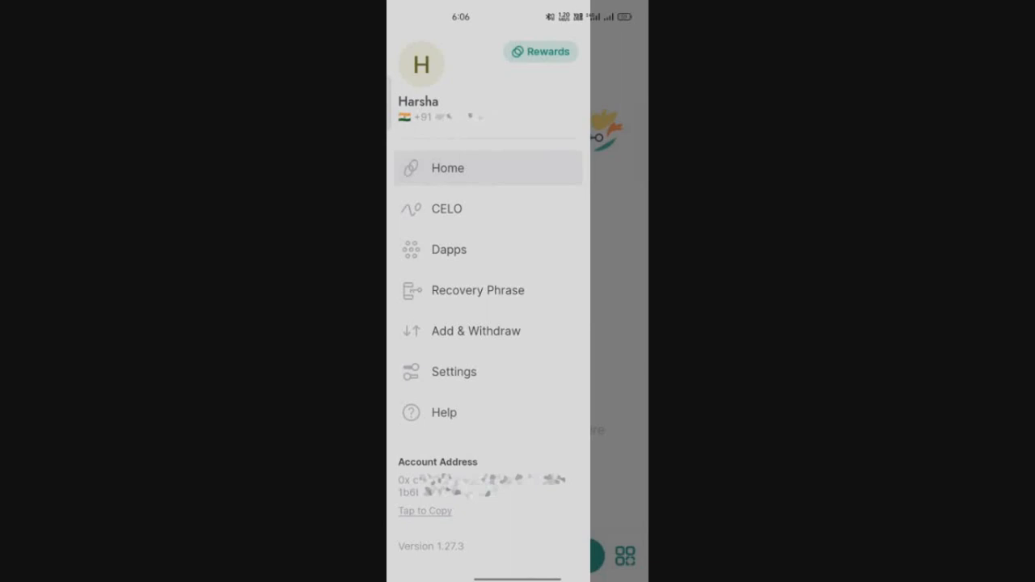
{"action": "mouse_move", "coordinate": [718, 235]}
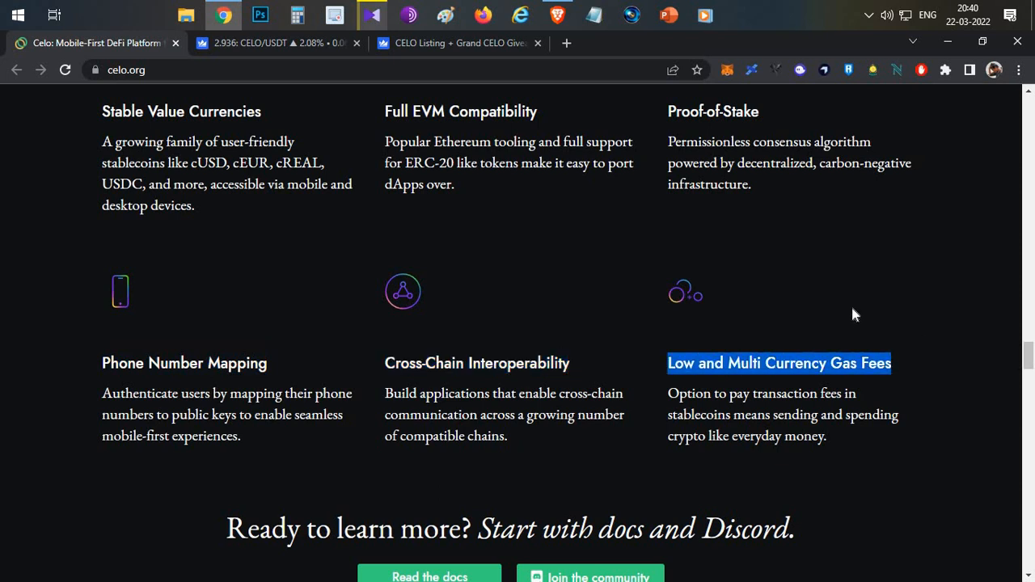
{"action": "mouse_move", "coordinate": [784, 384]}
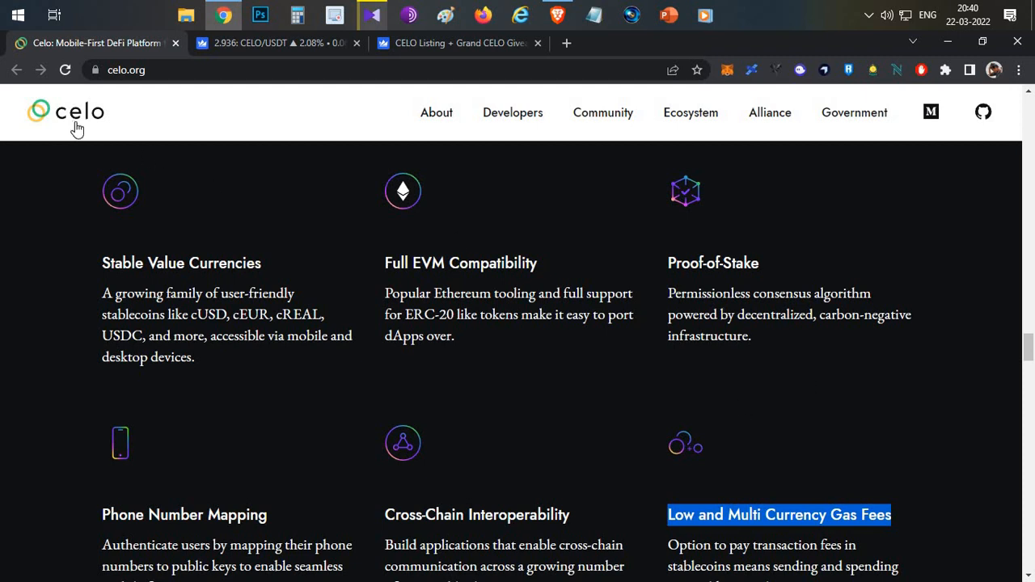
- Highlight 'cUSD' under Stable Value Currencies, then scroll down toward Meet the Ecosystem
{"action": "double_click", "coordinate": [207, 315]}
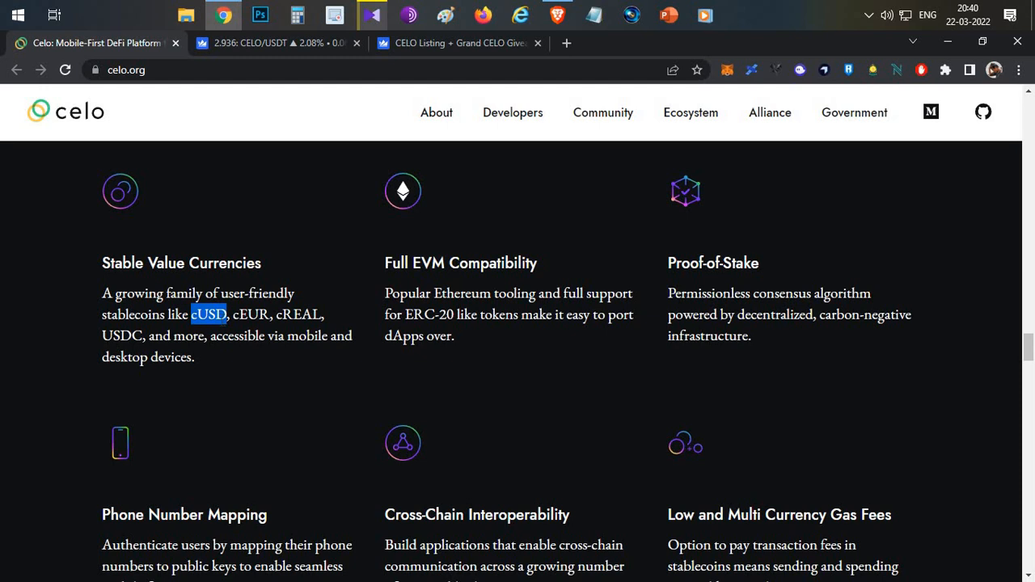
{"action": "mouse_move", "coordinate": [309, 376]}
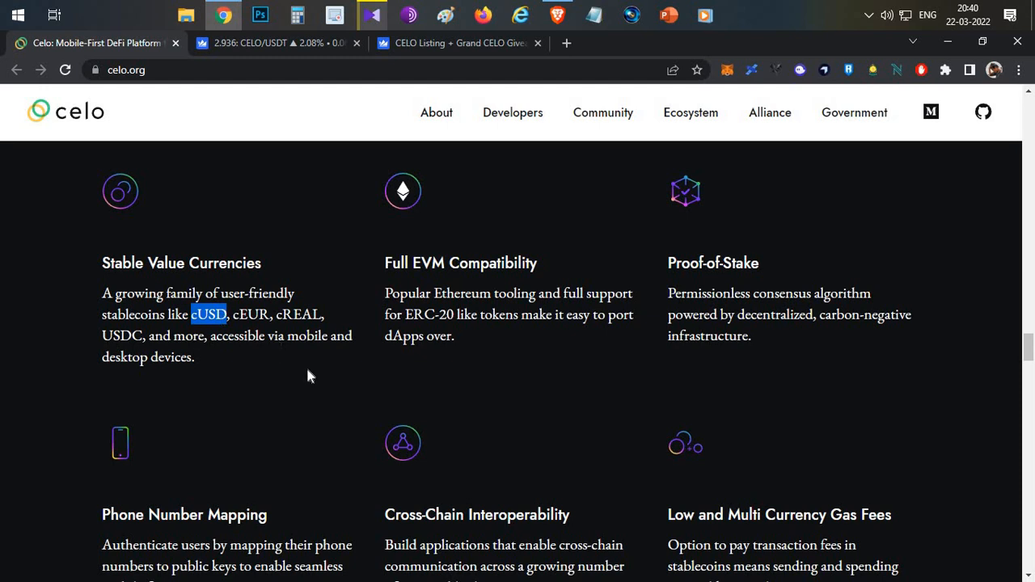
{"action": "mouse_move", "coordinate": [361, 384]}
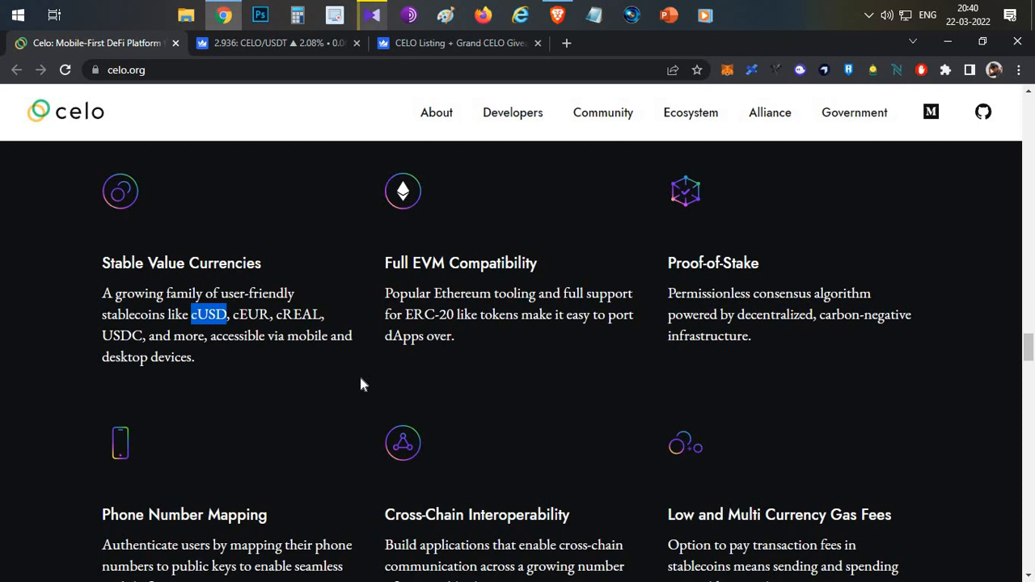
{"action": "mouse_move", "coordinate": [641, 346]}
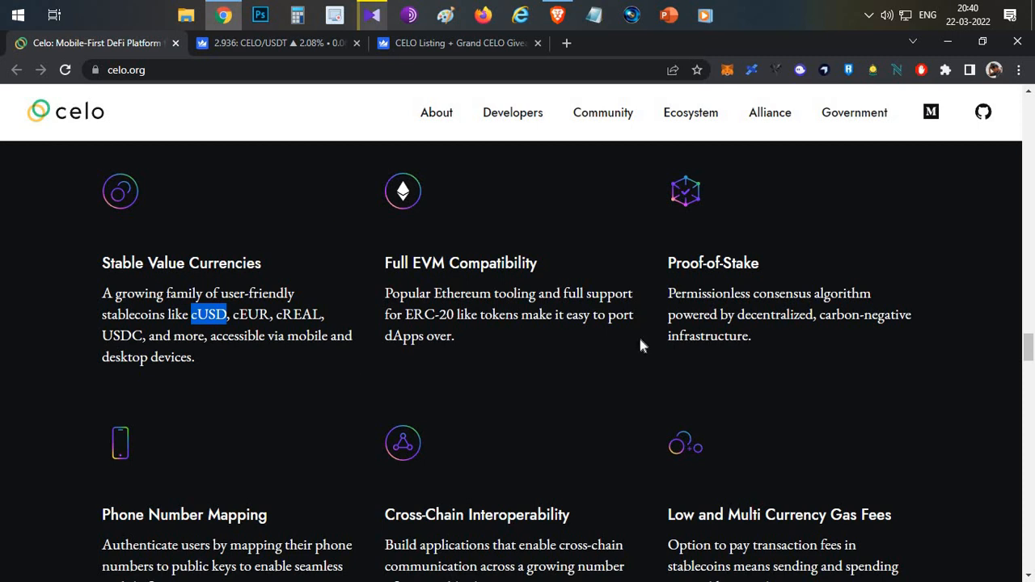
{"action": "scroll", "scroll_direction": "down", "scroll_amount": 3}
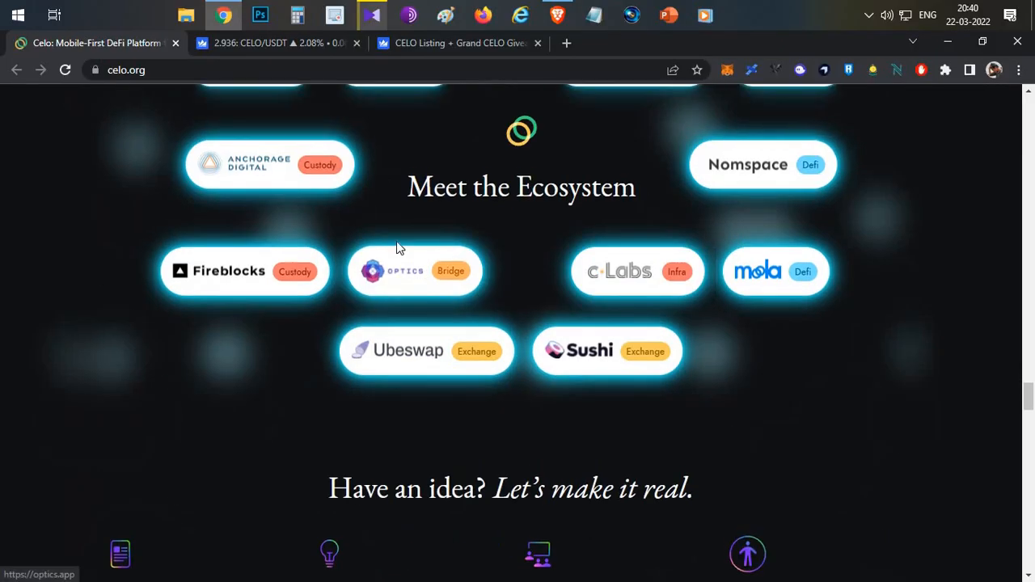
- Scroll celo.org to the Meet the Ecosystem section showing Ubeswap and Sushi
{"action": "scroll", "scroll_direction": "up", "scroll_amount": 3}
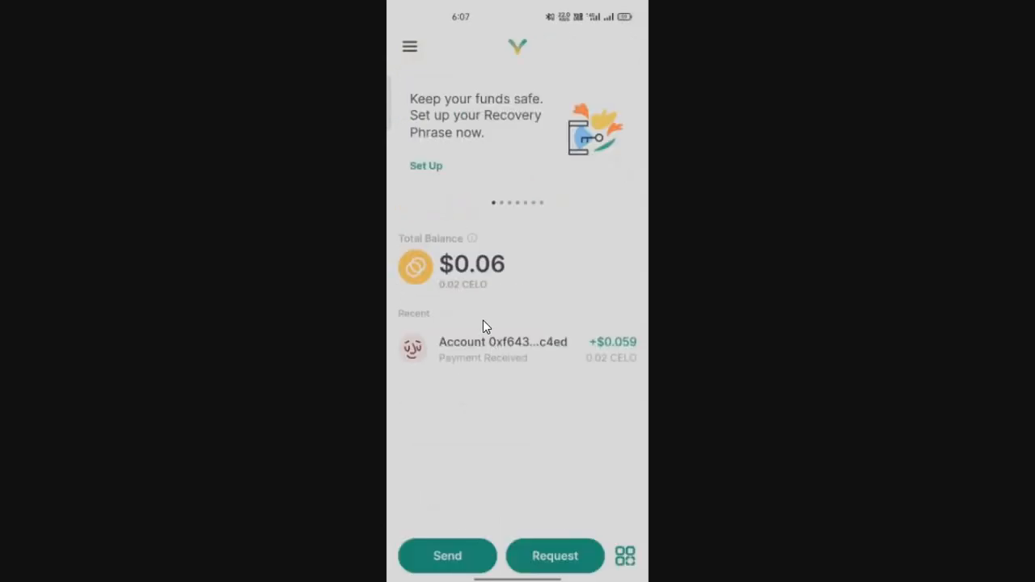
- Open Ubeswap from Valora's Dapps list under Swap as an external app
{"action": "left_click", "coordinate": [410, 46]}
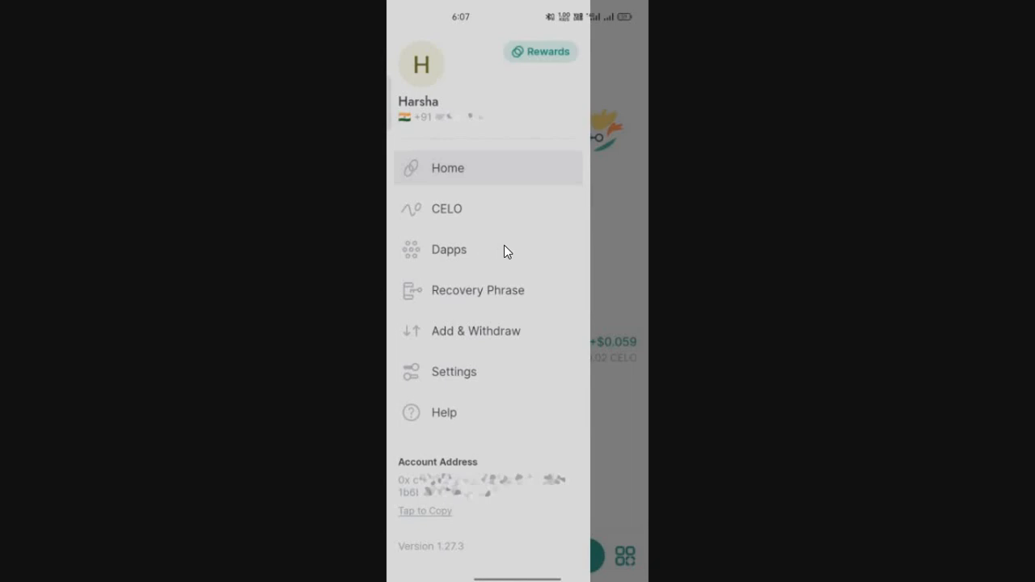
{"action": "left_click", "coordinate": [448, 249]}
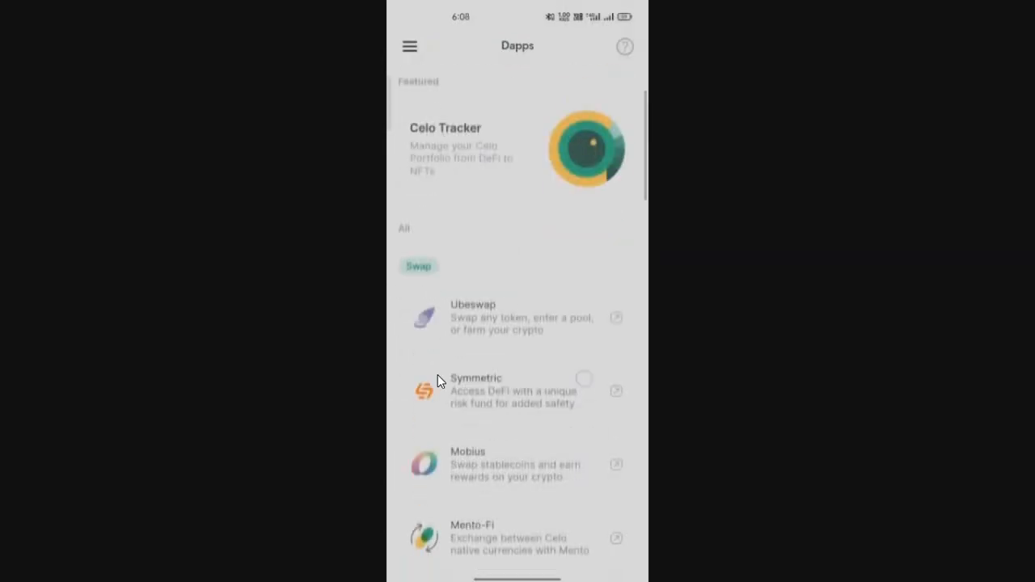
{"action": "scroll", "scroll_direction": "down", "scroll_amount": 3}
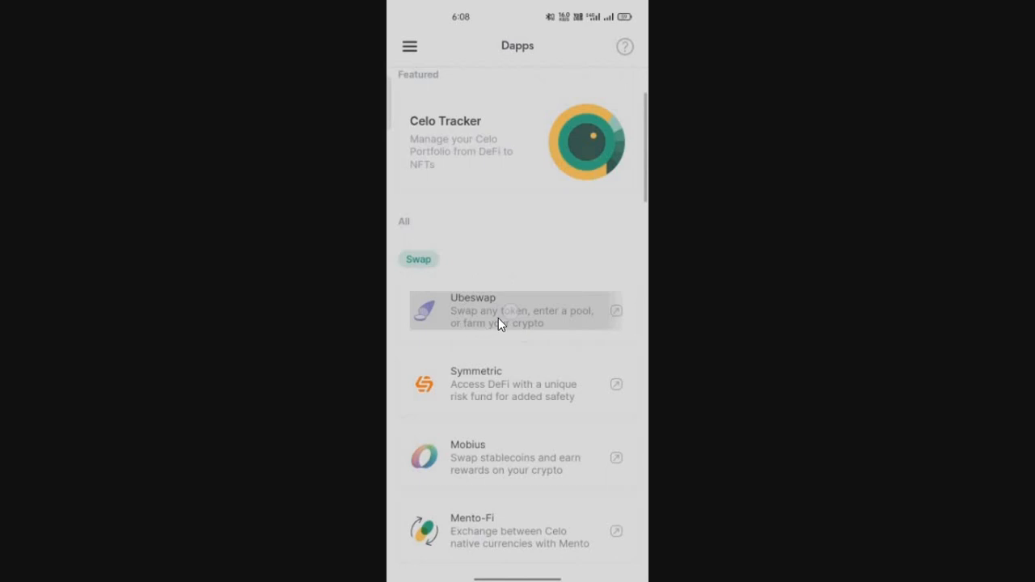
{"action": "left_click", "coordinate": [517, 311]}
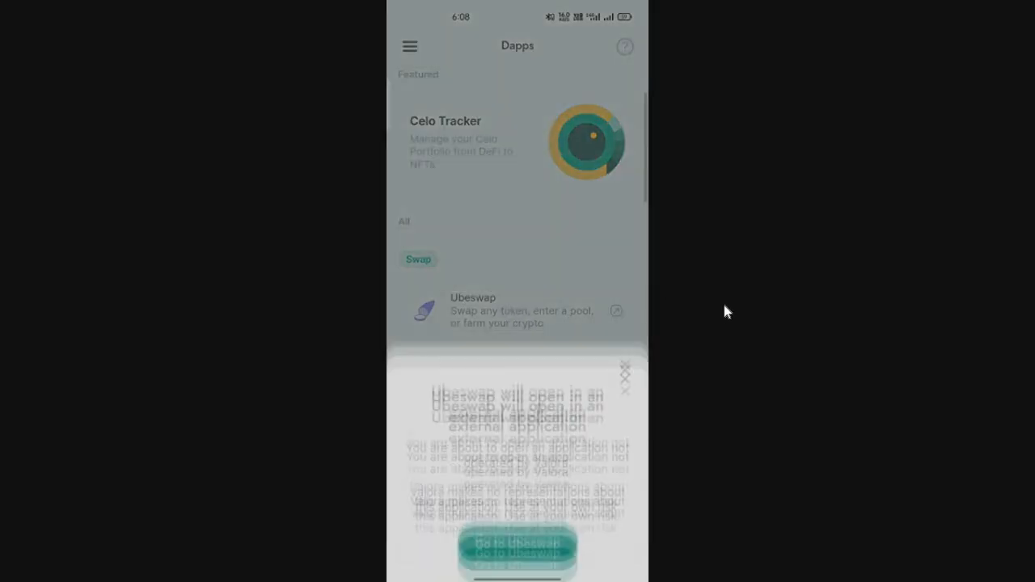
{"action": "left_click", "coordinate": [516, 550]}
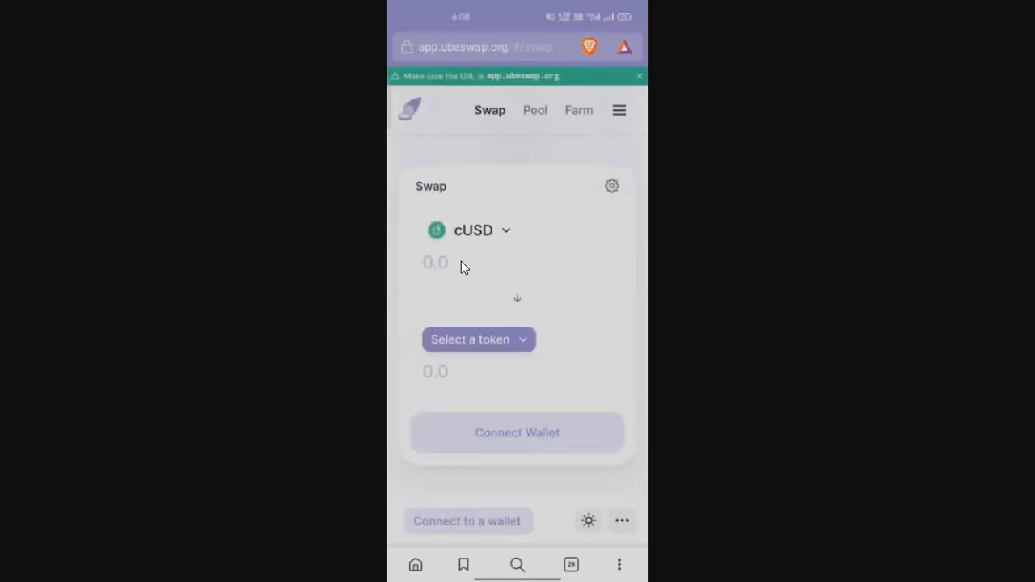
{"action": "mouse_move", "coordinate": [532, 495]}
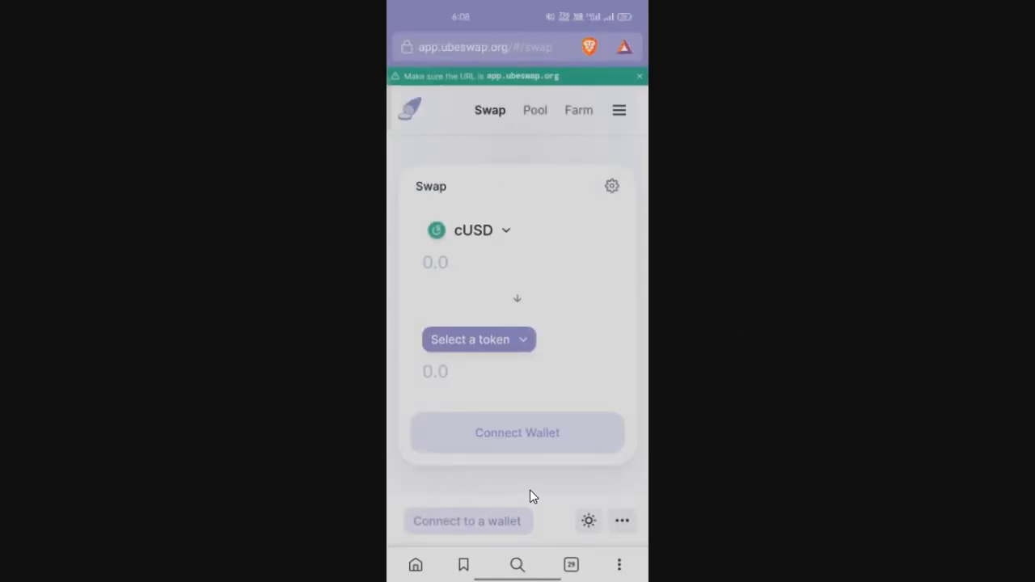
- Connect Valora to Ubeswap, copying the account address and allowing the connection
{"action": "left_click", "coordinate": [517, 432]}
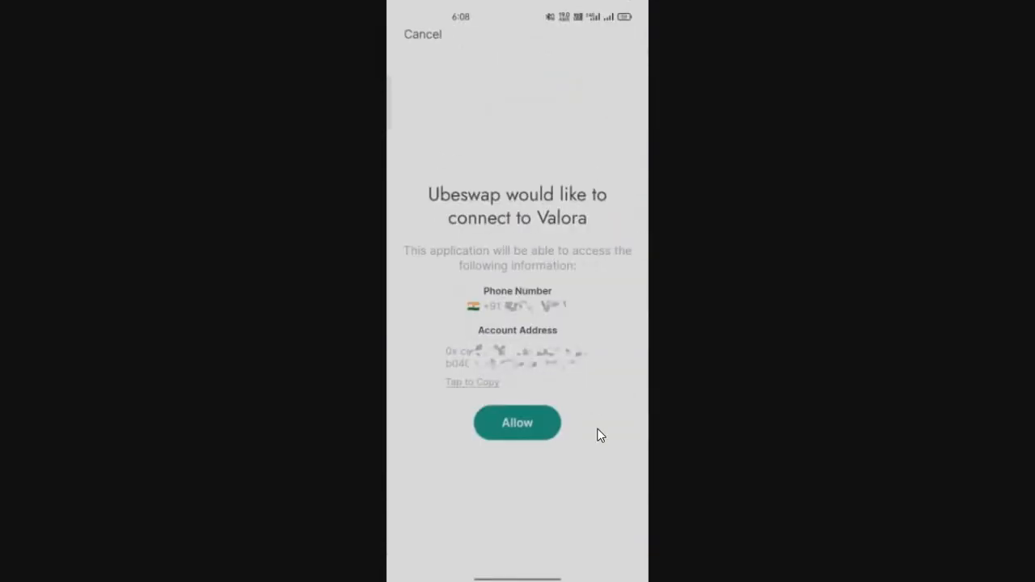
{"action": "left_click", "coordinate": [472, 382]}
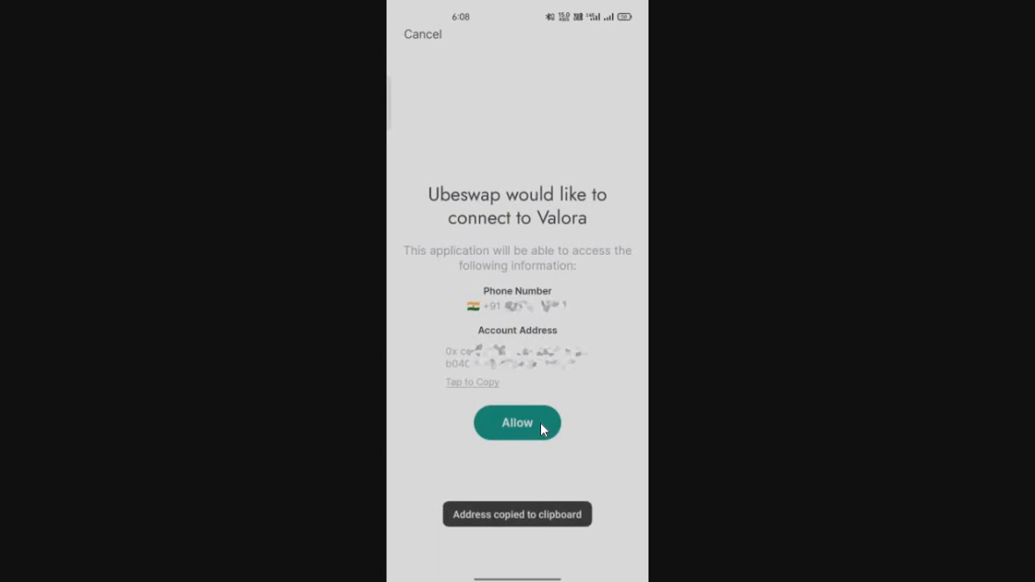
{"action": "left_click", "coordinate": [516, 422]}
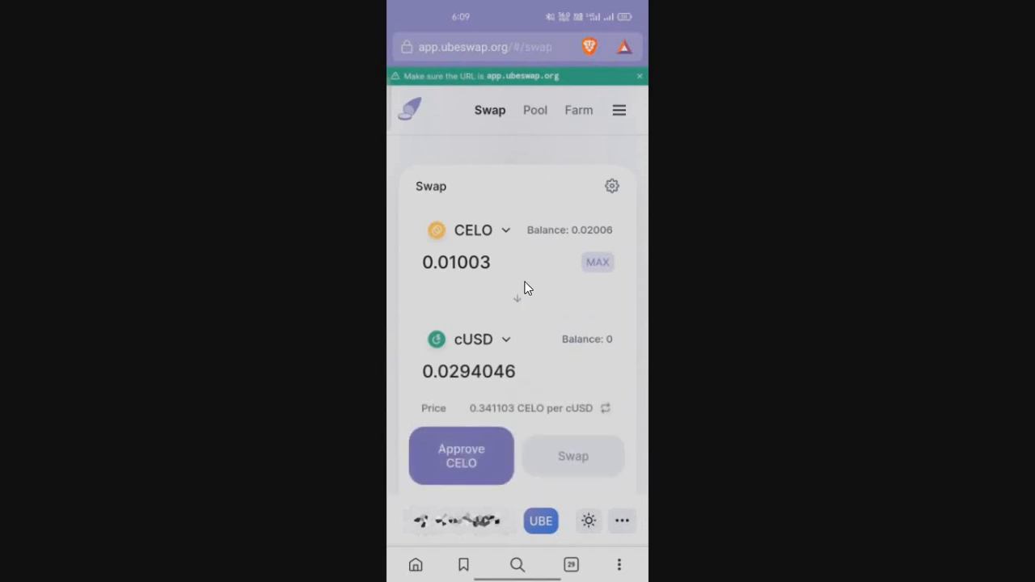
- Approve CELO, then swap 0.01003 CELO for about 0.0294 cUSD, confirming both in Valora
{"action": "left_click", "coordinate": [461, 455]}
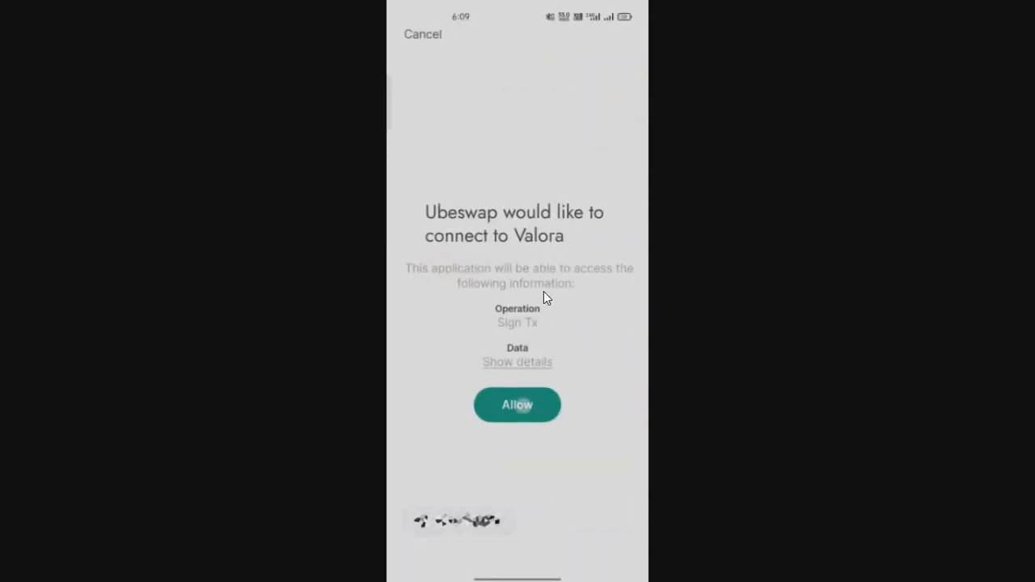
{"action": "left_click", "coordinate": [517, 404]}
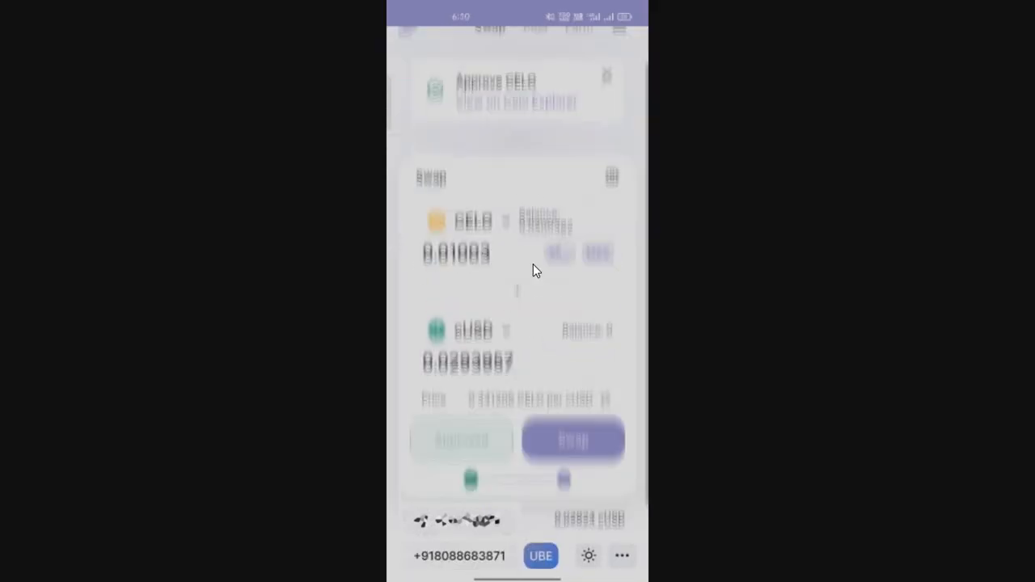
{"action": "left_click", "coordinate": [573, 440]}
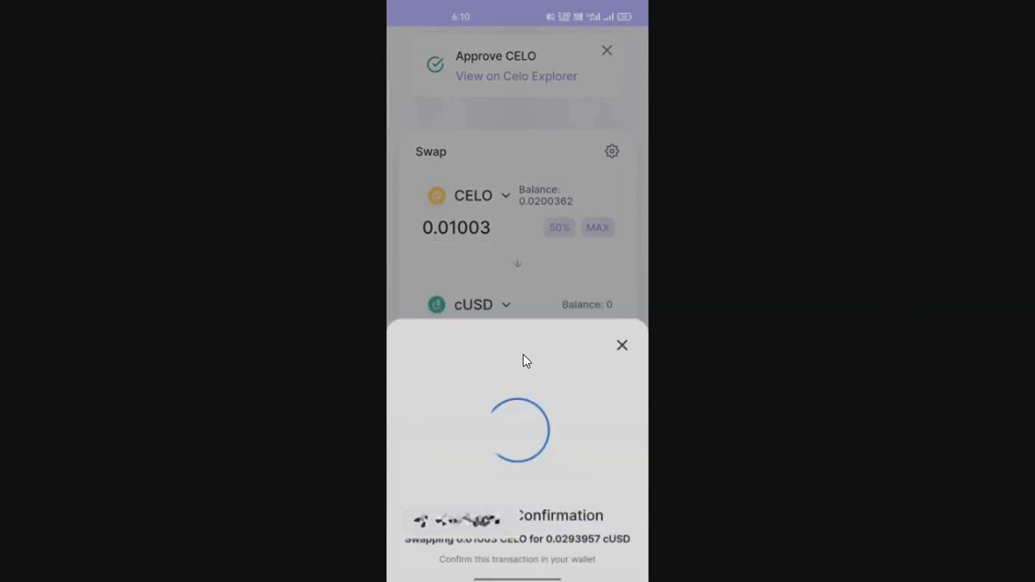
{"action": "left_click", "coordinate": [622, 345]}
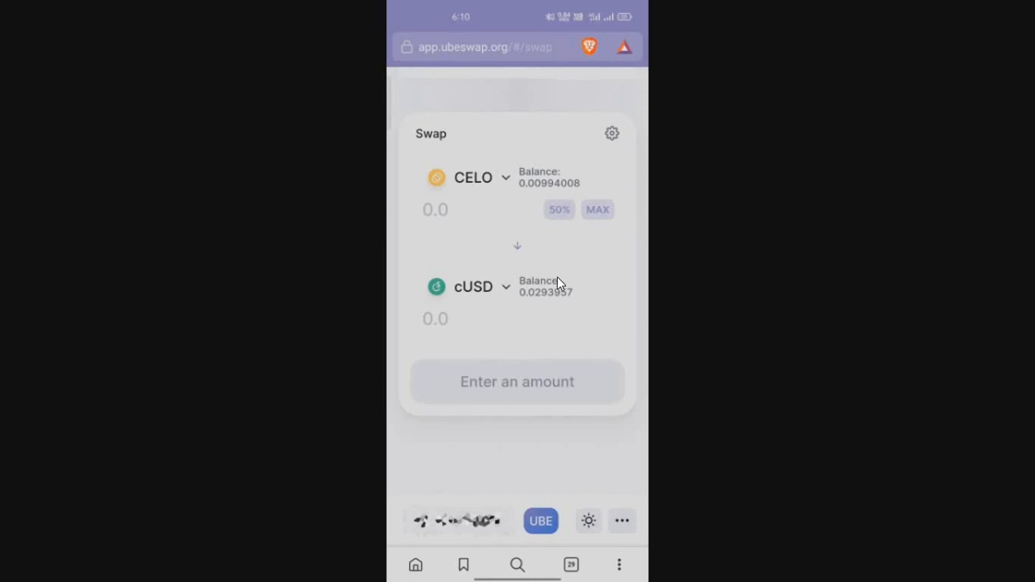
{"action": "mouse_move", "coordinate": [568, 279]}
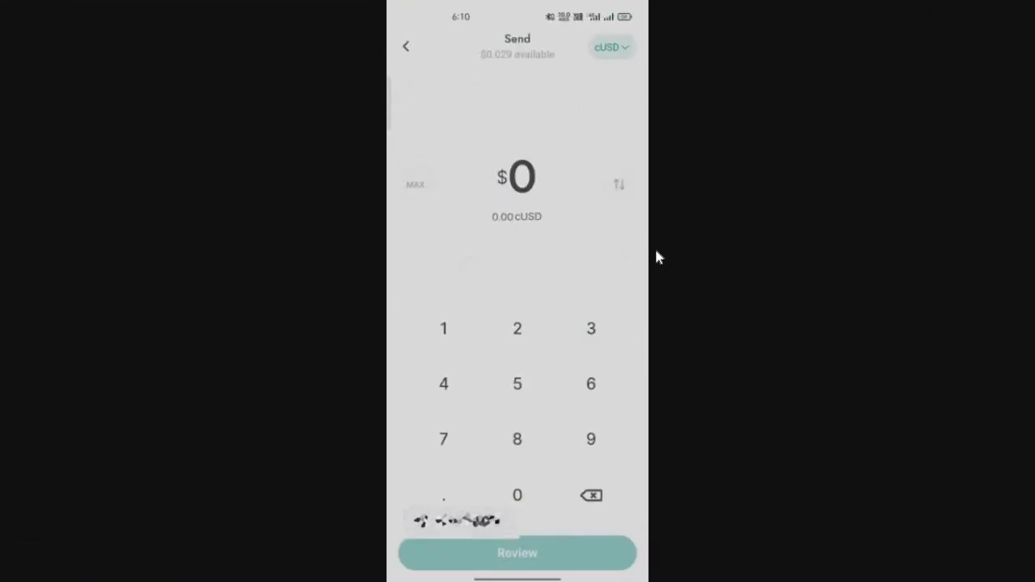
- View Valora's $0.029 cUSD send balance, then return to the WazirX giveaway post
{"action": "left_click", "coordinate": [611, 46]}
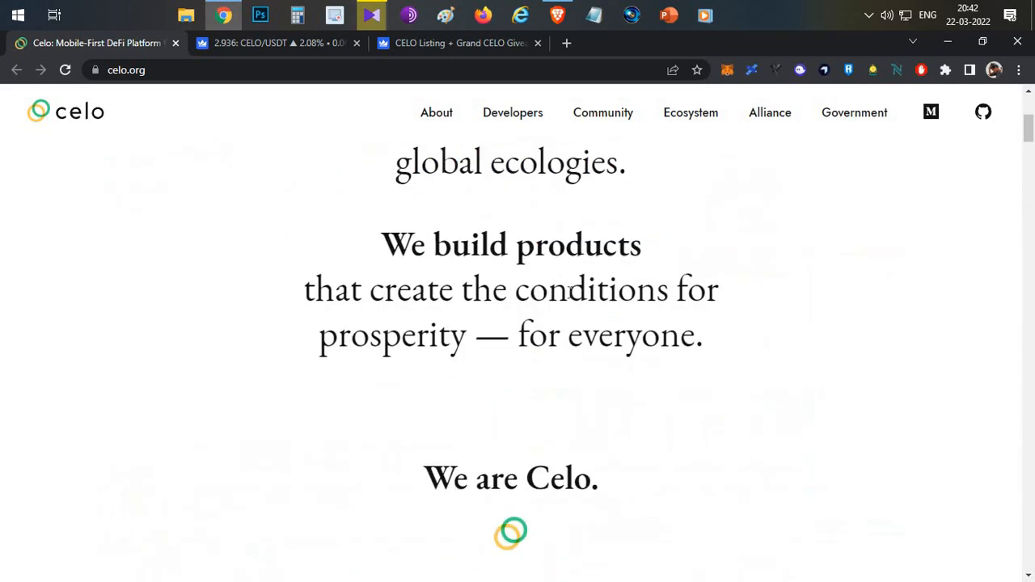
{"action": "scroll", "scroll_direction": "down", "scroll_amount": 3}
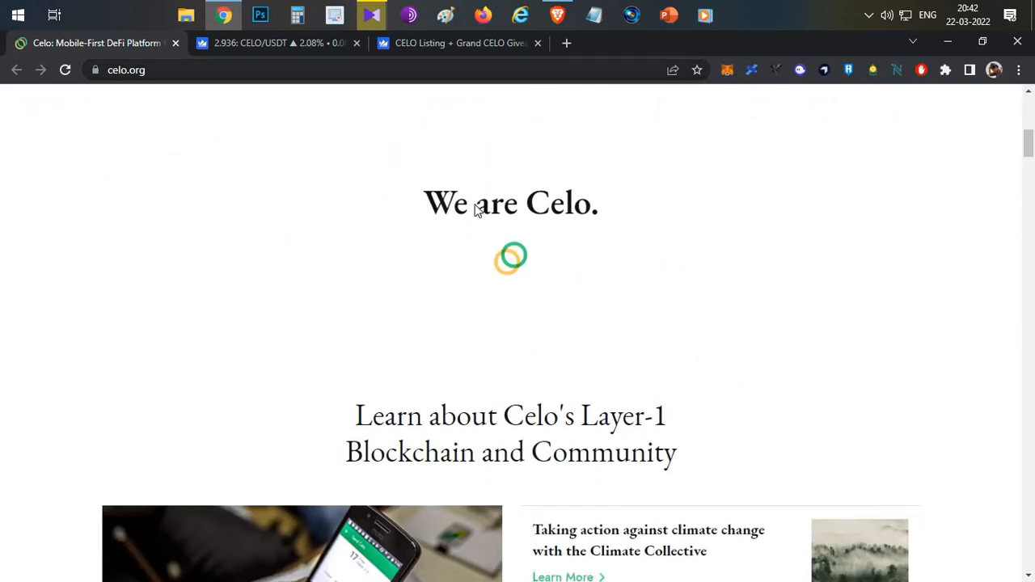
{"action": "left_click", "coordinate": [461, 43]}
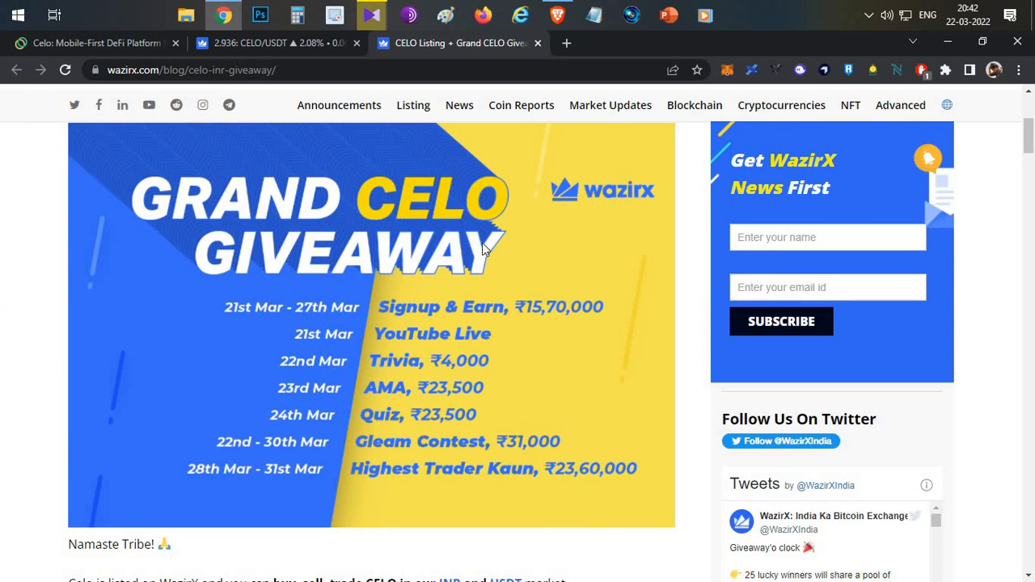
- Scroll the WazirX post to 'What about CELO Deposits & Withdrawals?' and the Giveaway Schedule
{"action": "scroll", "scroll_direction": "down", "scroll_amount": 3}
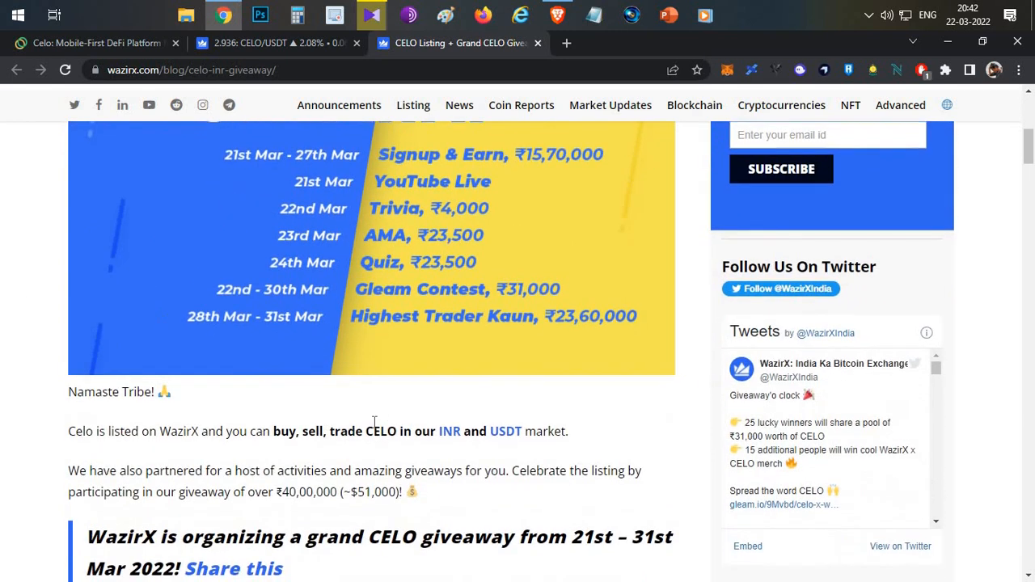
{"action": "scroll", "scroll_direction": "down", "scroll_amount": 3}
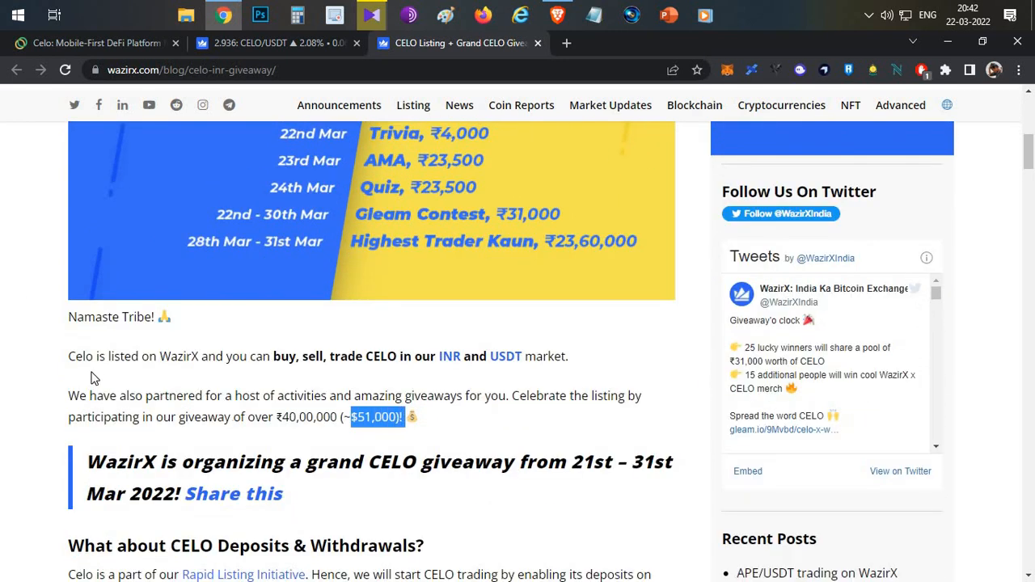
{"action": "scroll", "scroll_direction": "up", "scroll_amount": 3}
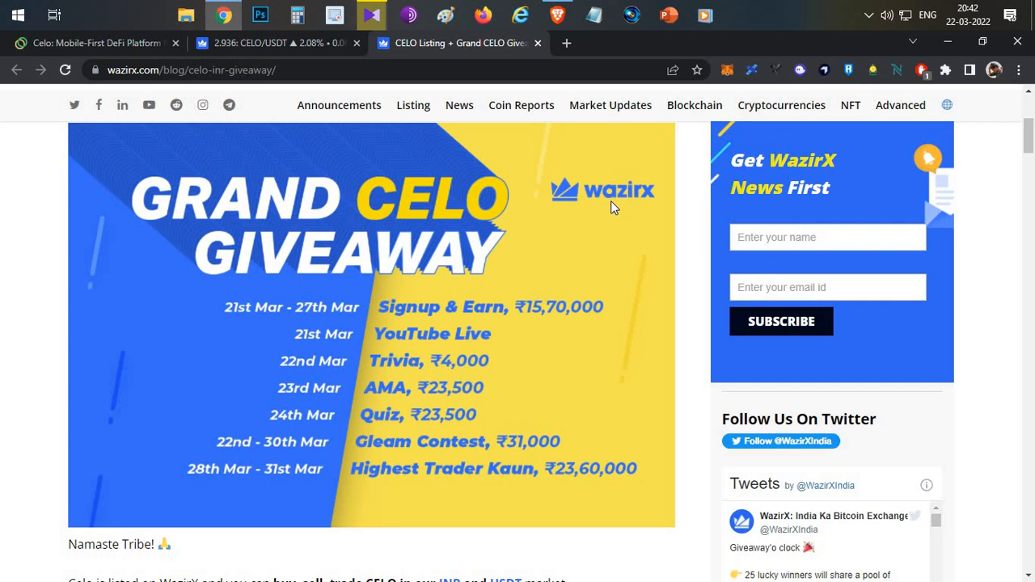
{"action": "scroll", "scroll_direction": "down", "scroll_amount": 3}
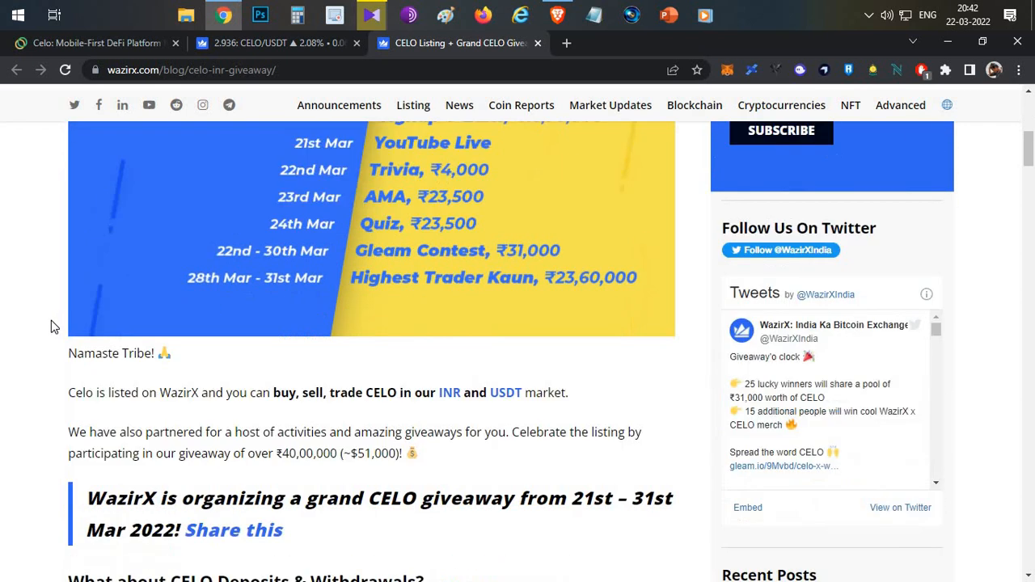
{"action": "scroll", "scroll_direction": "down", "scroll_amount": 3}
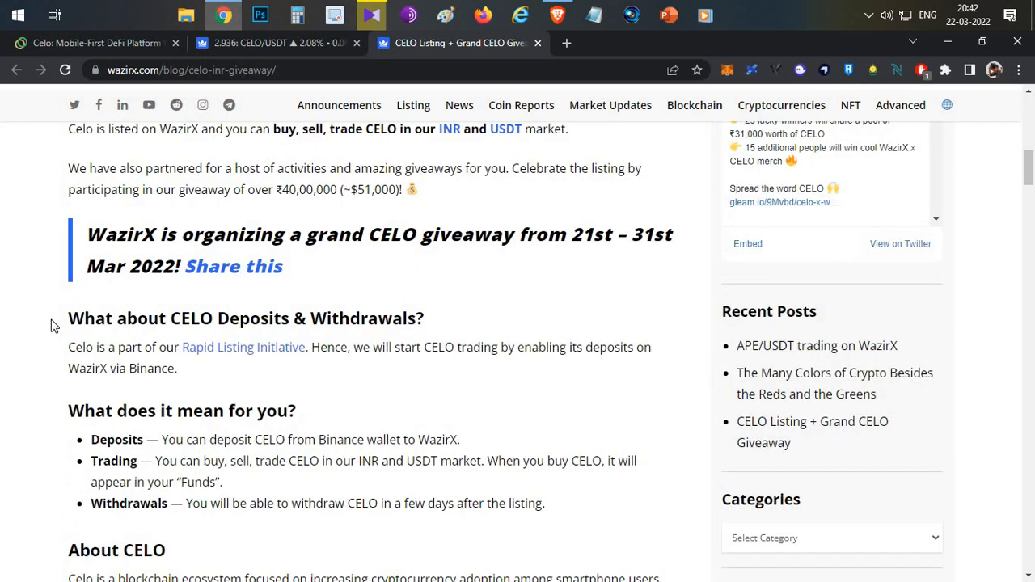
{"action": "scroll", "scroll_direction": "down", "scroll_amount": 3}
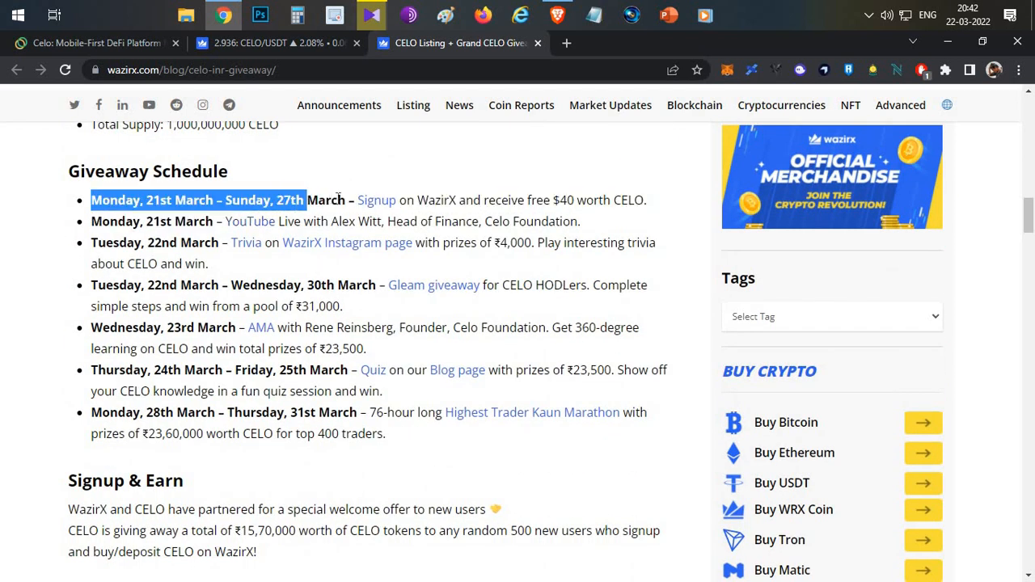
- Highlight 'random 500 users' and the 16.36 (~$40) CELO reward in the claim rules
{"action": "scroll", "scroll_direction": "down", "scroll_amount": 3}
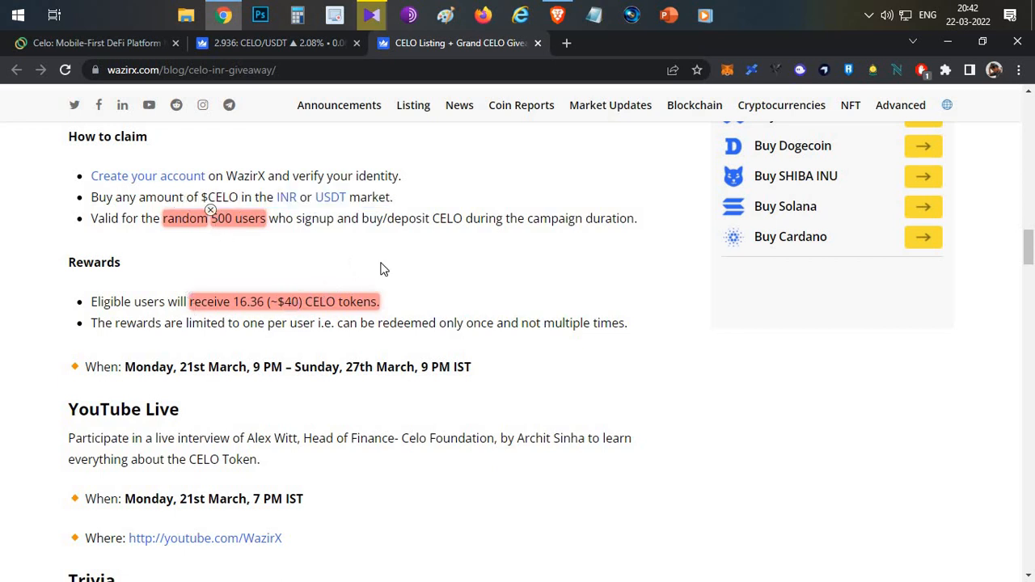
{"action": "mouse_move", "coordinate": [380, 271]}
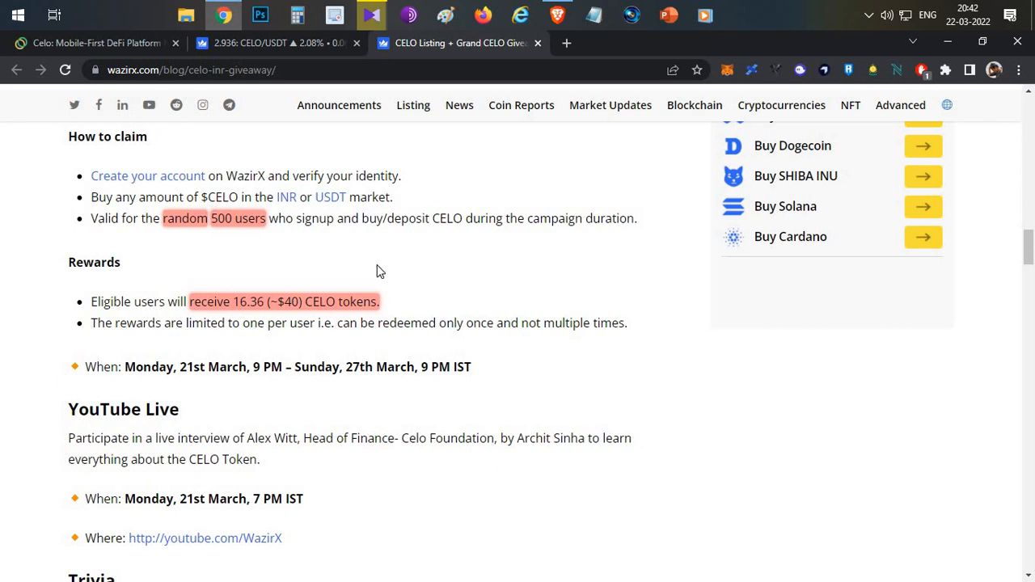
{"action": "double_click", "coordinate": [283, 301]}
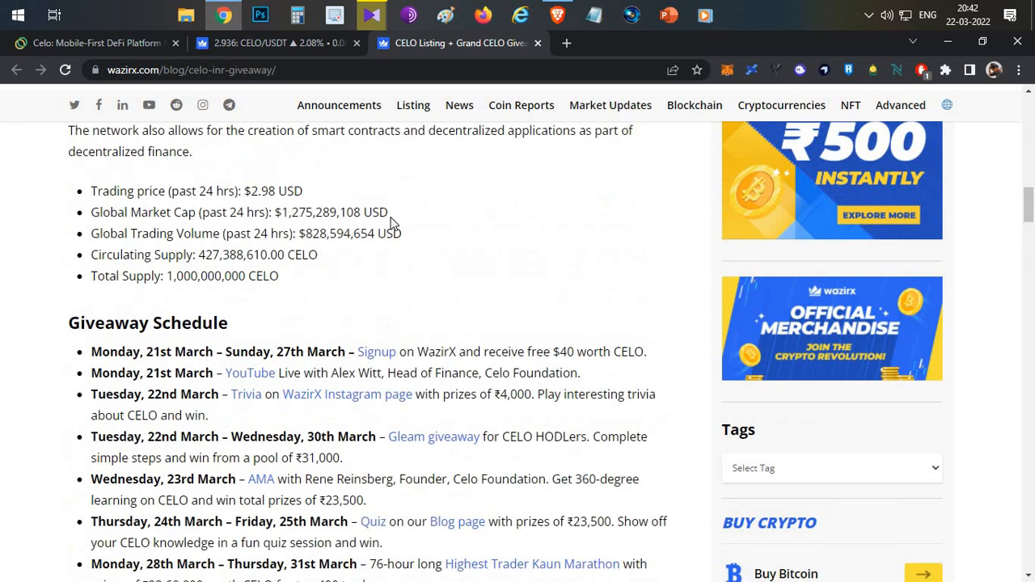
- Briefly revisit the celo.org tab, then return to the WazirX Grand CELO Giveaway banner
{"action": "scroll", "scroll_direction": "up", "scroll_amount": 3}
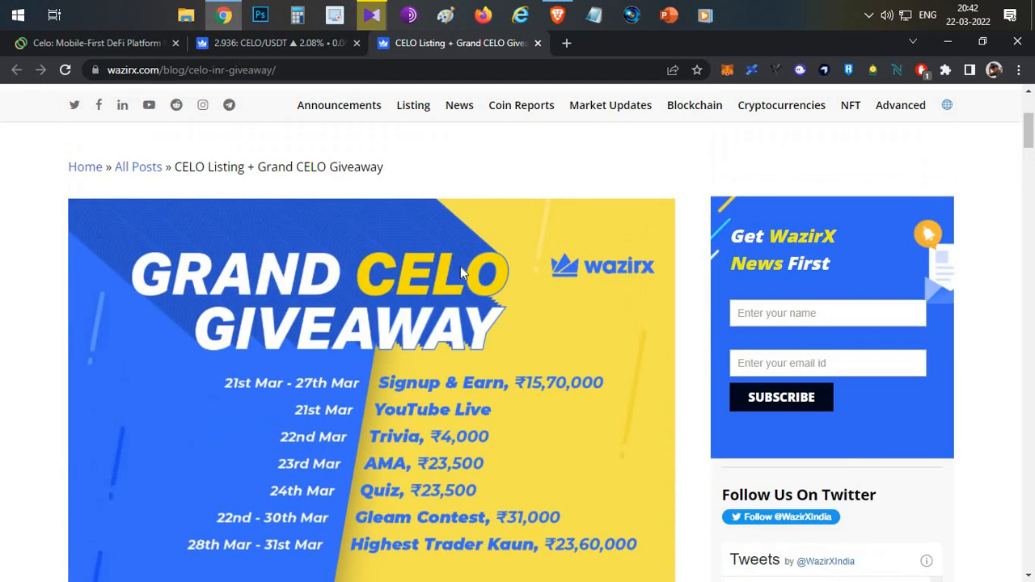
{"action": "scroll", "scroll_direction": "down", "scroll_amount": 3}
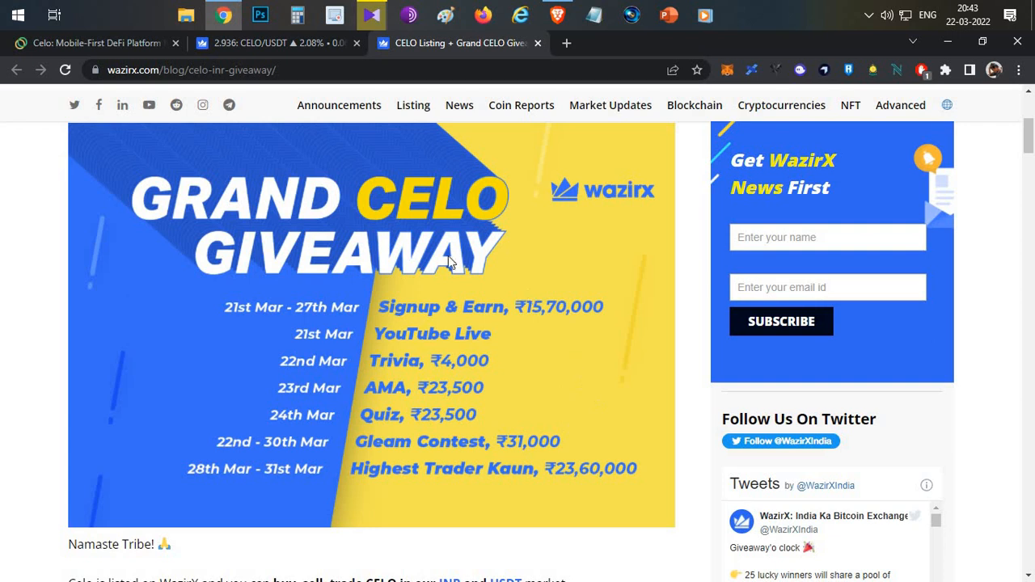
{"action": "mouse_move", "coordinate": [597, 319]}
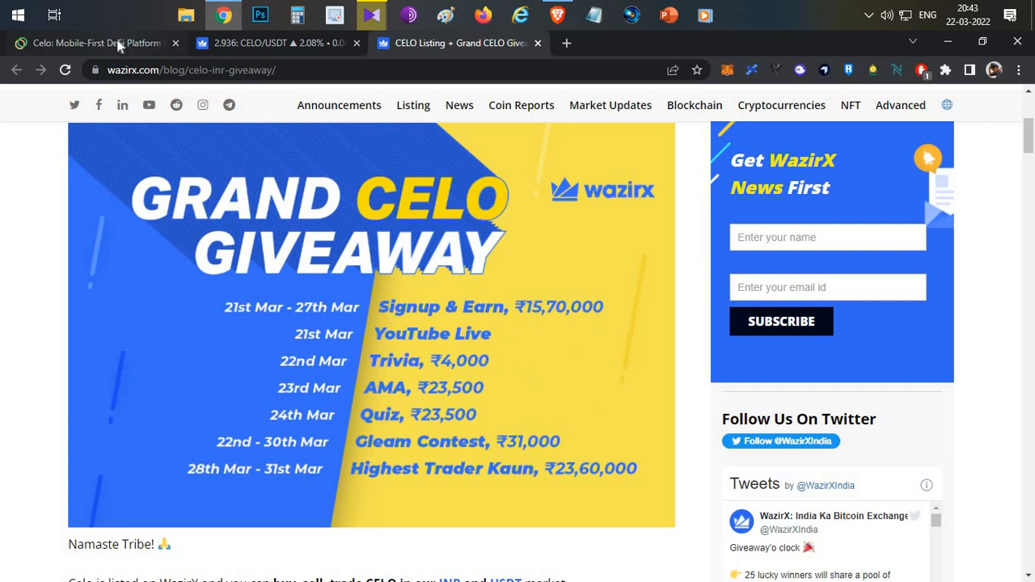
{"action": "left_click", "coordinate": [97, 42]}
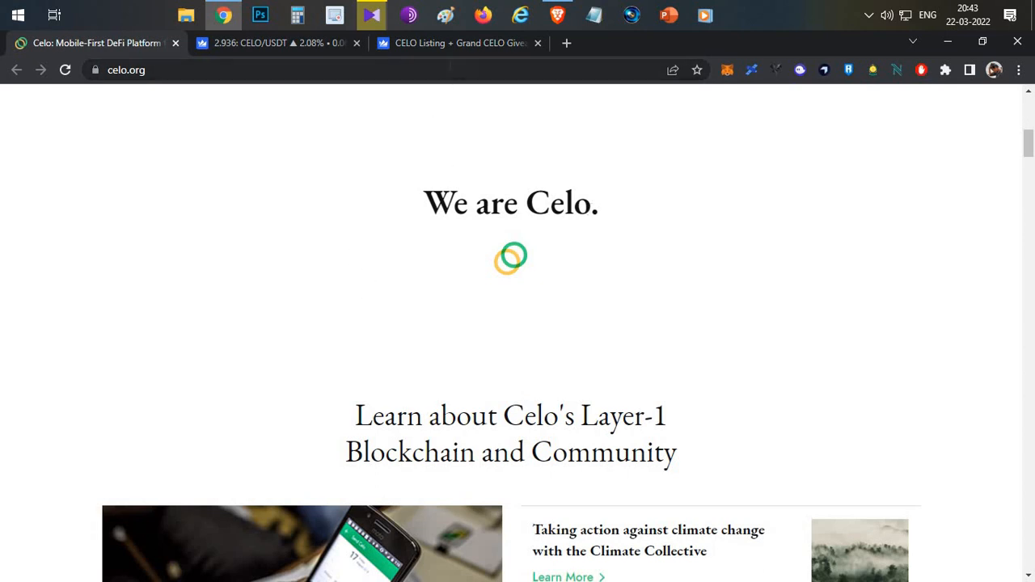
{"action": "left_click", "coordinate": [457, 43]}
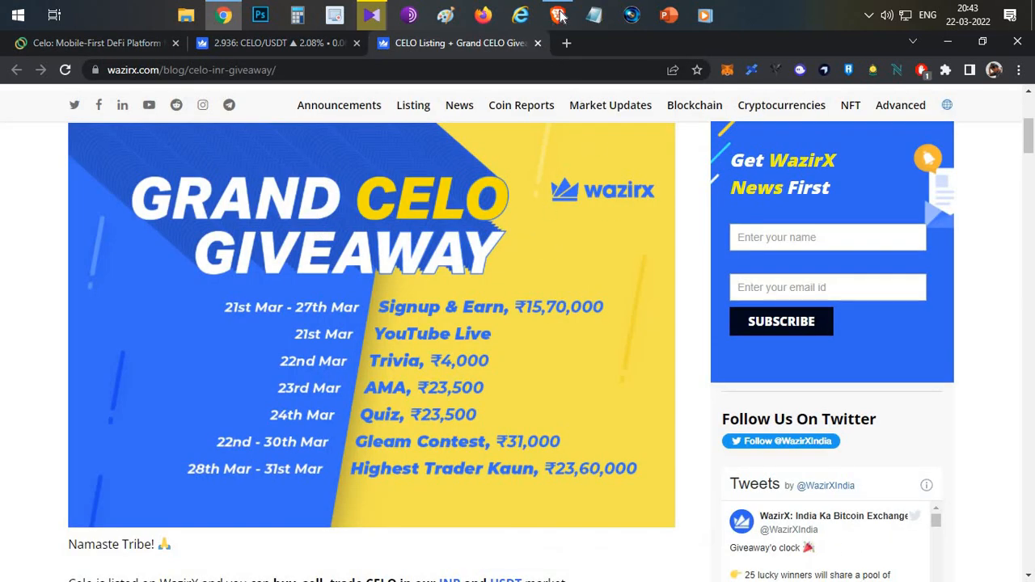